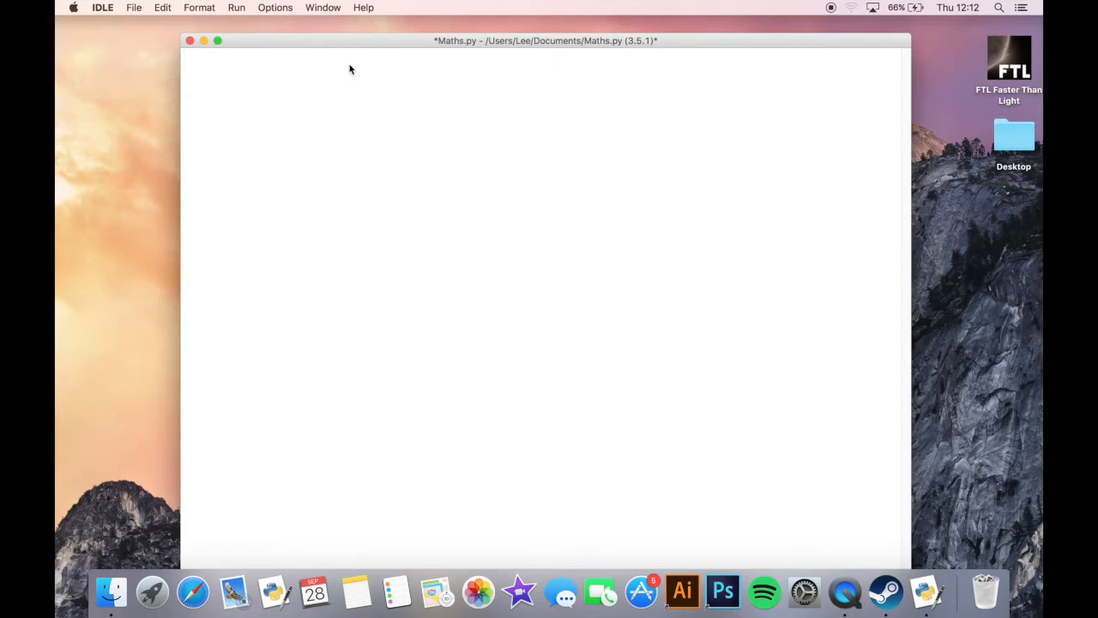
Write math = 5+5 and print(math) in Maths.py, then start running the module
text(math =)
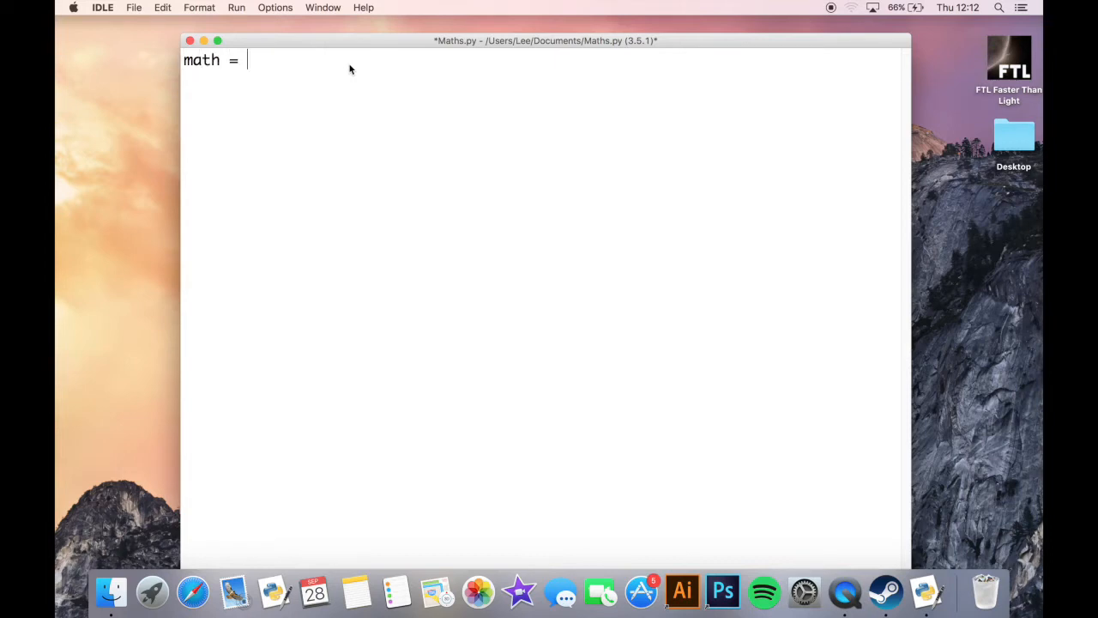
text(5+5)
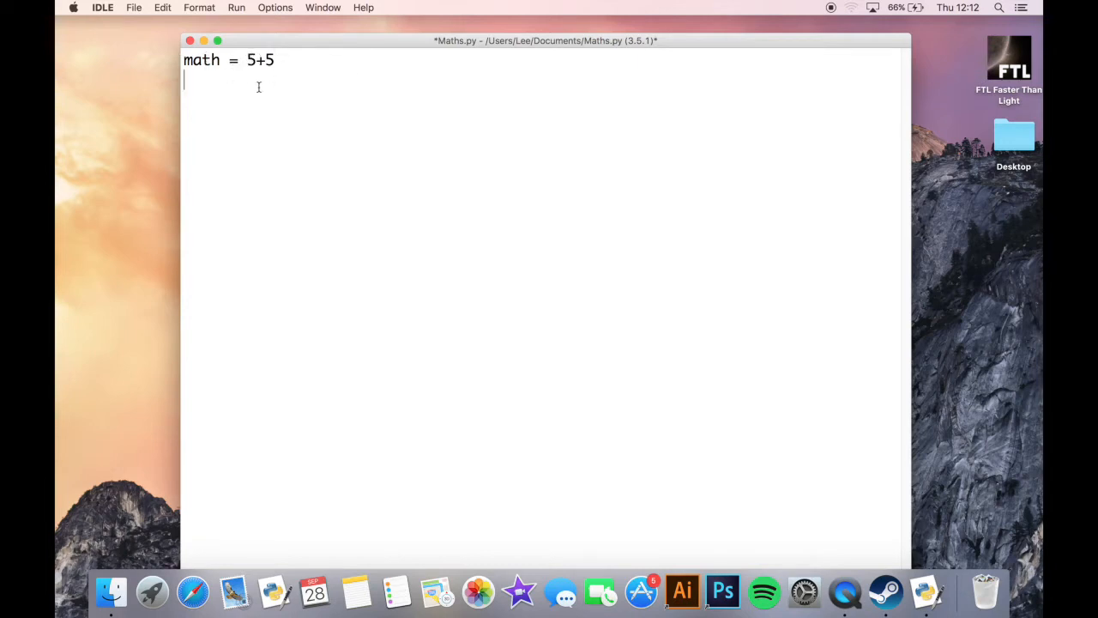
text(print)
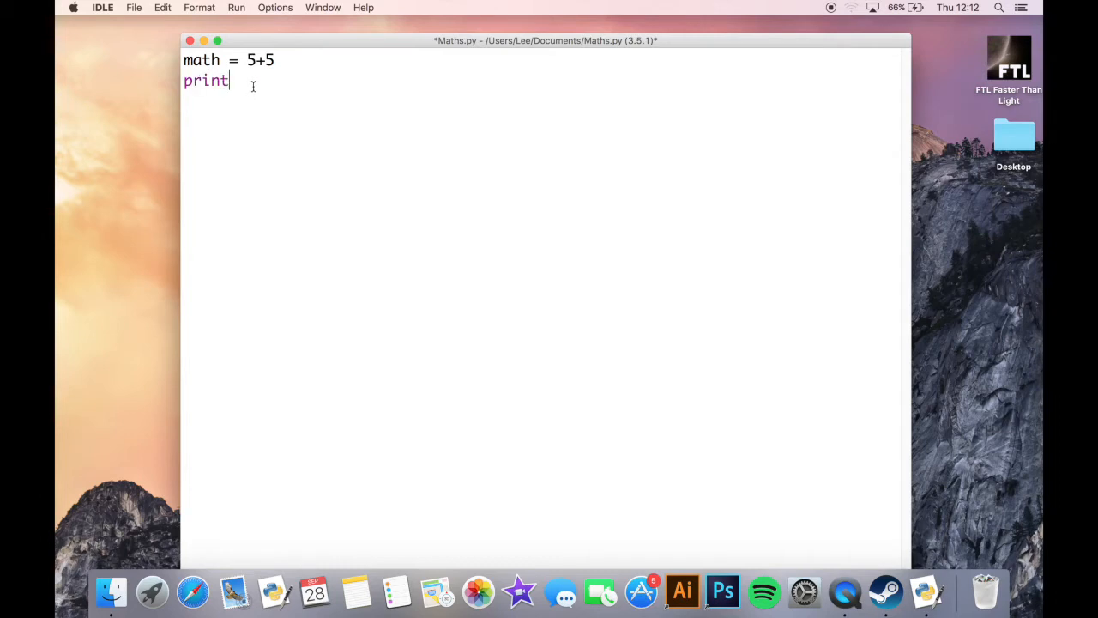
text(()
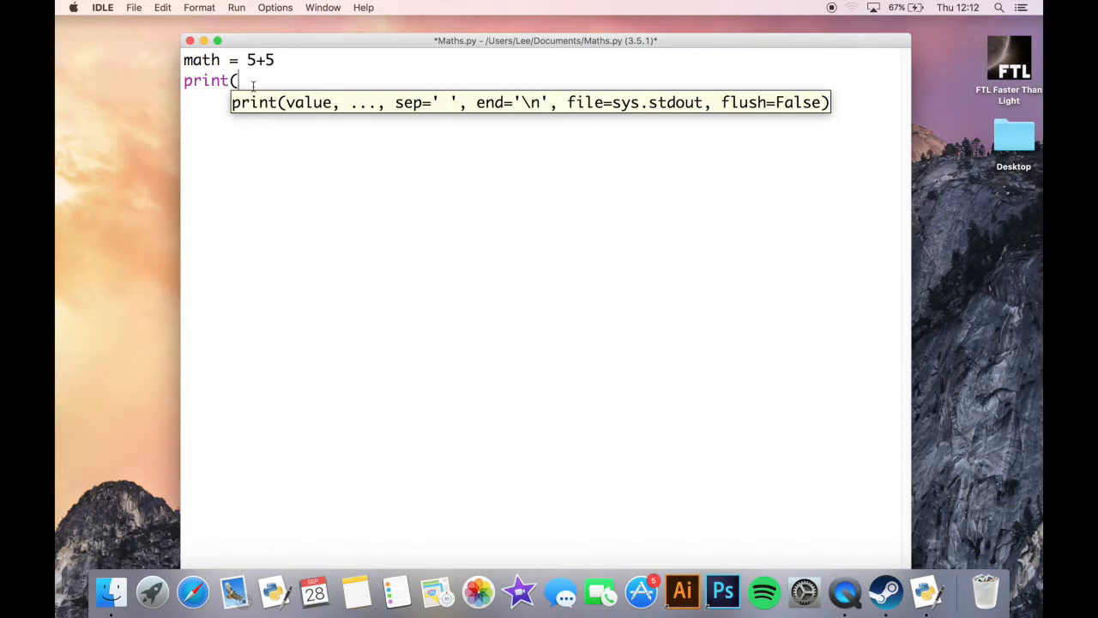
text(math))
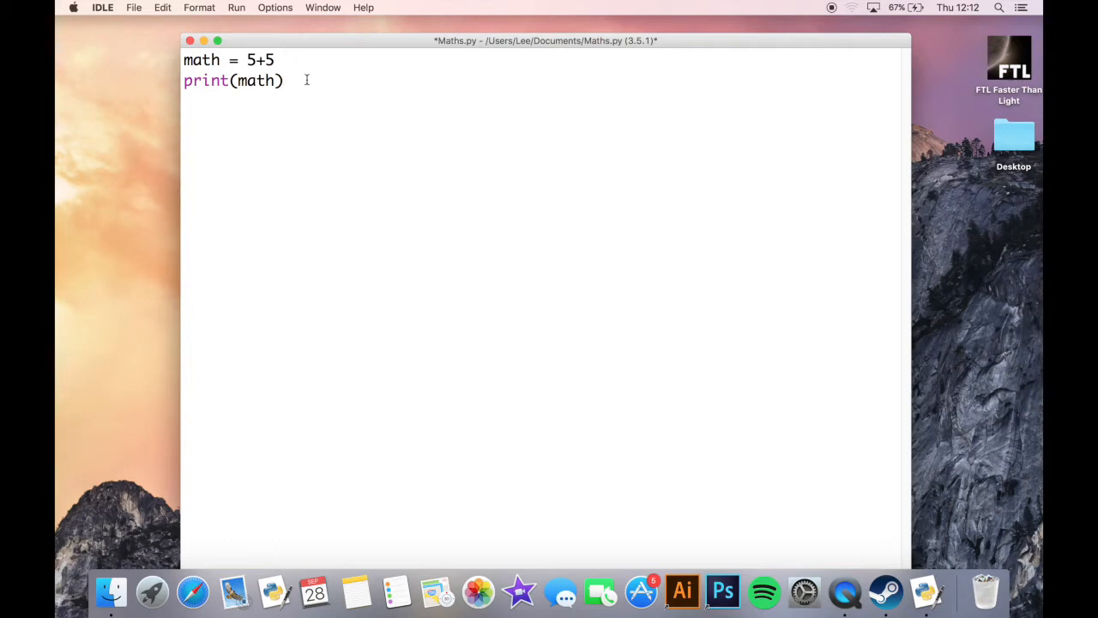
click(283, 81)
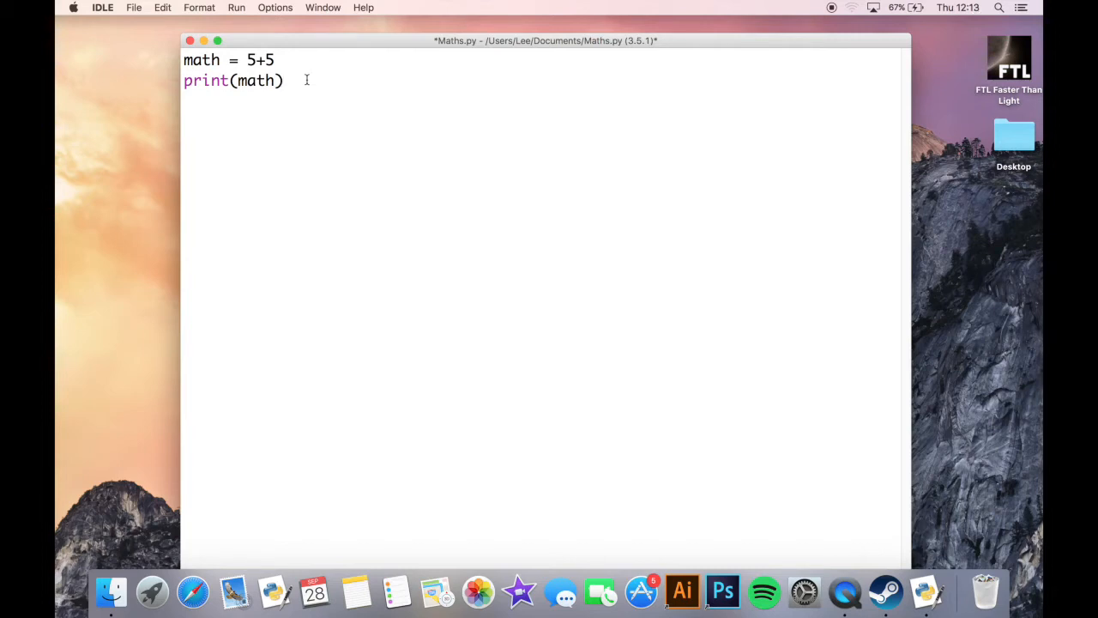
click(283, 81)
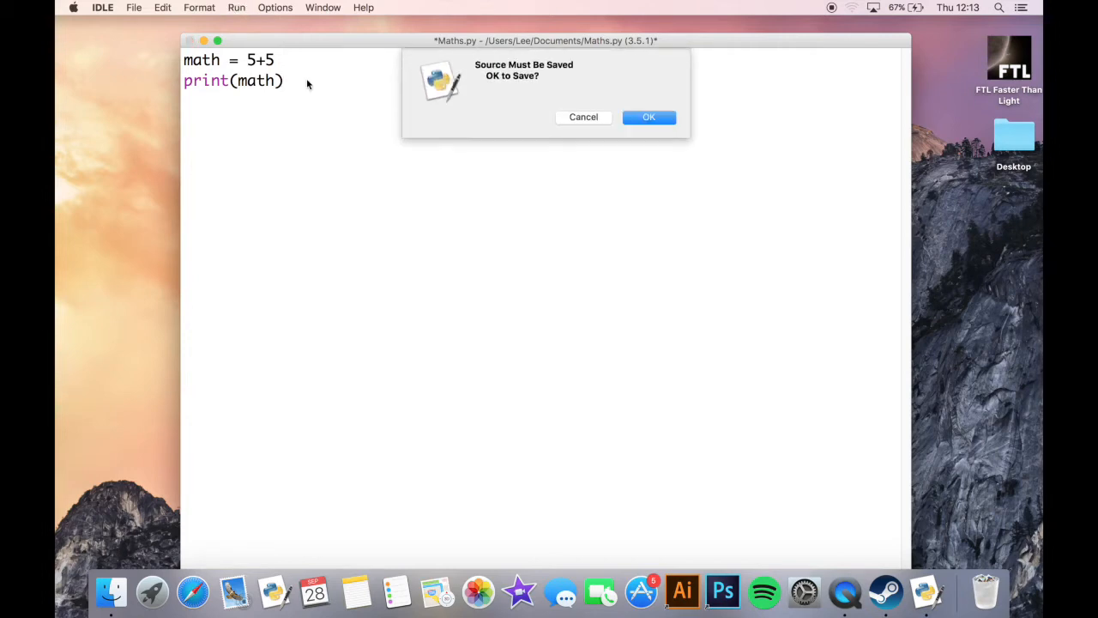
Confirm saving so Maths.py runs and the Shell prints 10
click(648, 117)
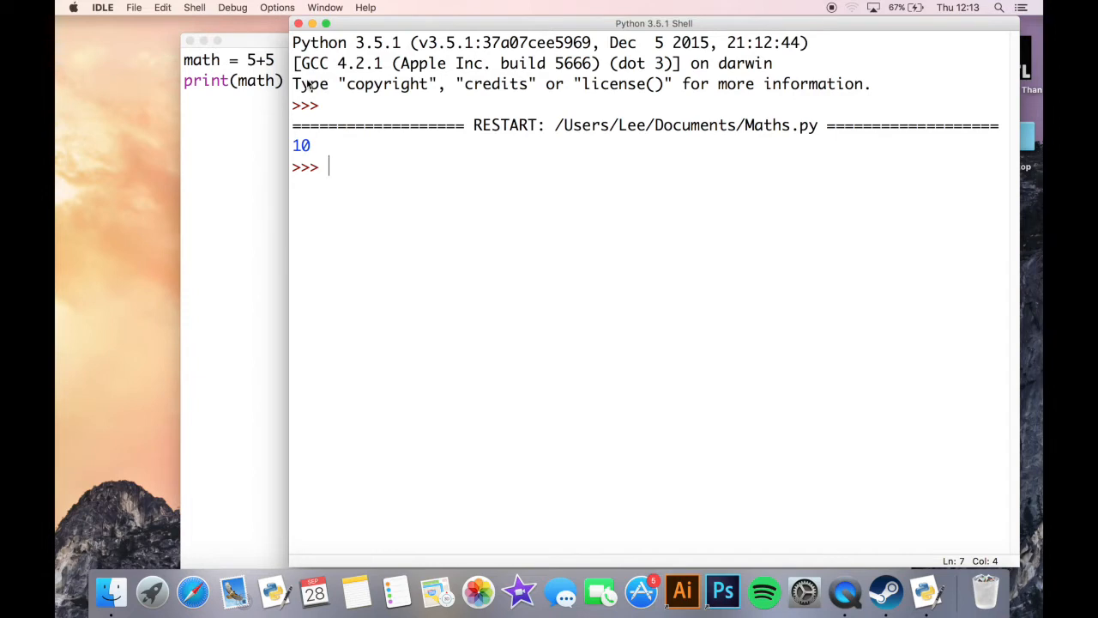
mouse_move(243, 110)
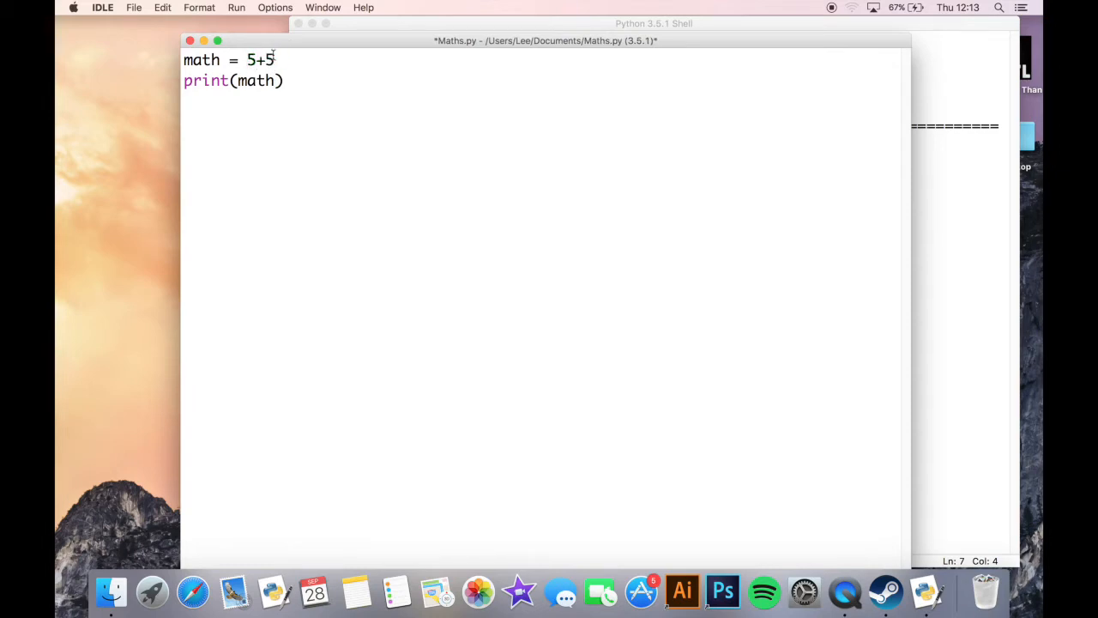
Quote both fives so the line reads math = "5"+"5", adding a new line after print
text("5")
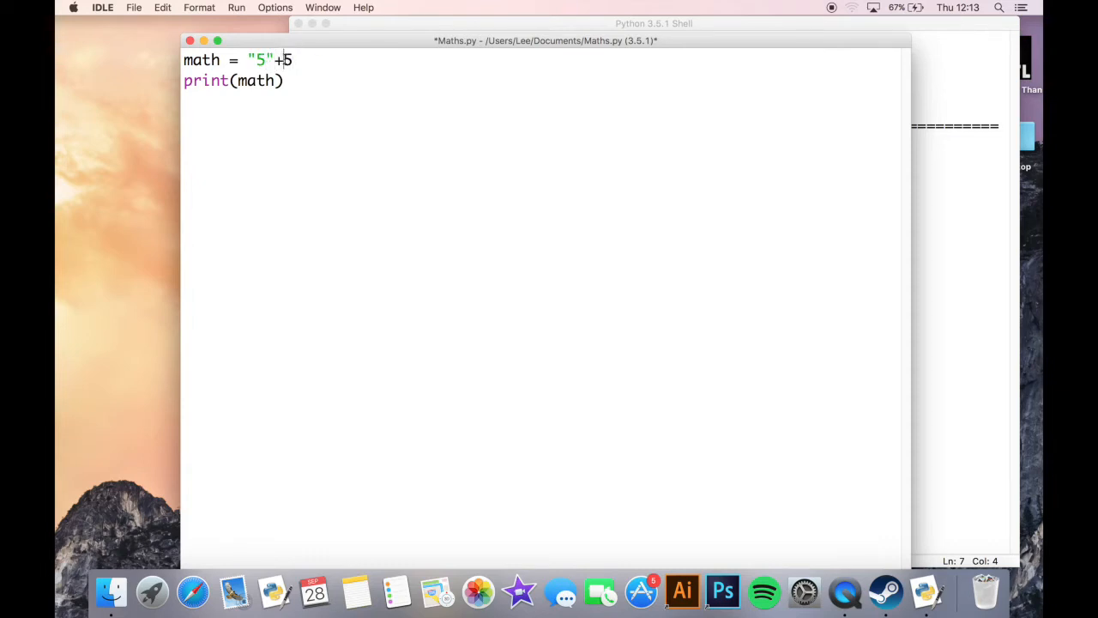
text("5)
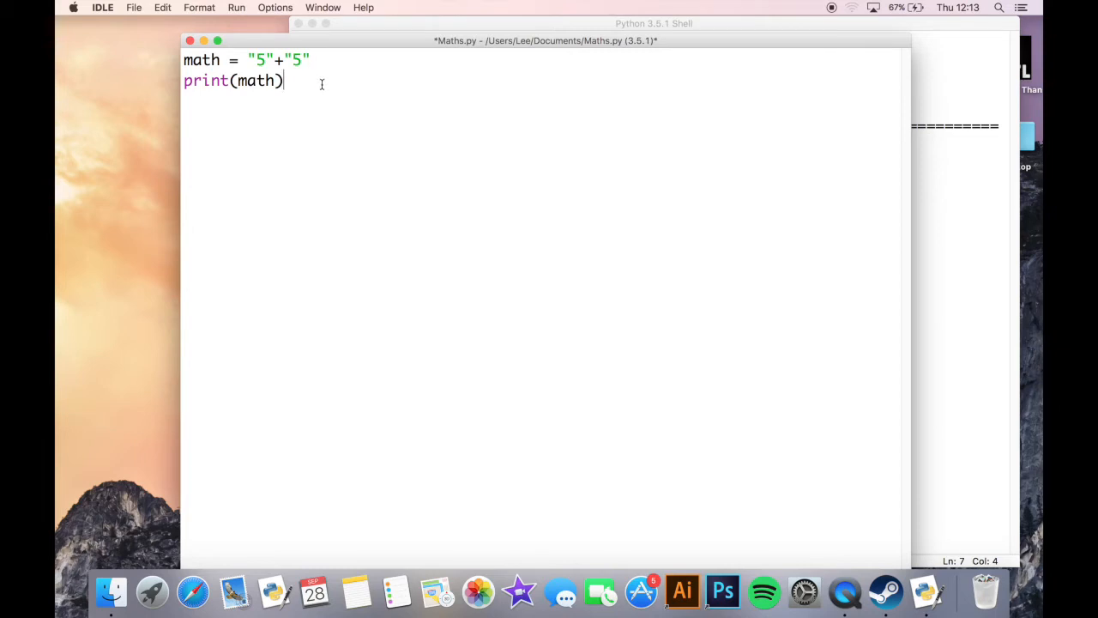
mouse_move(329, 116)
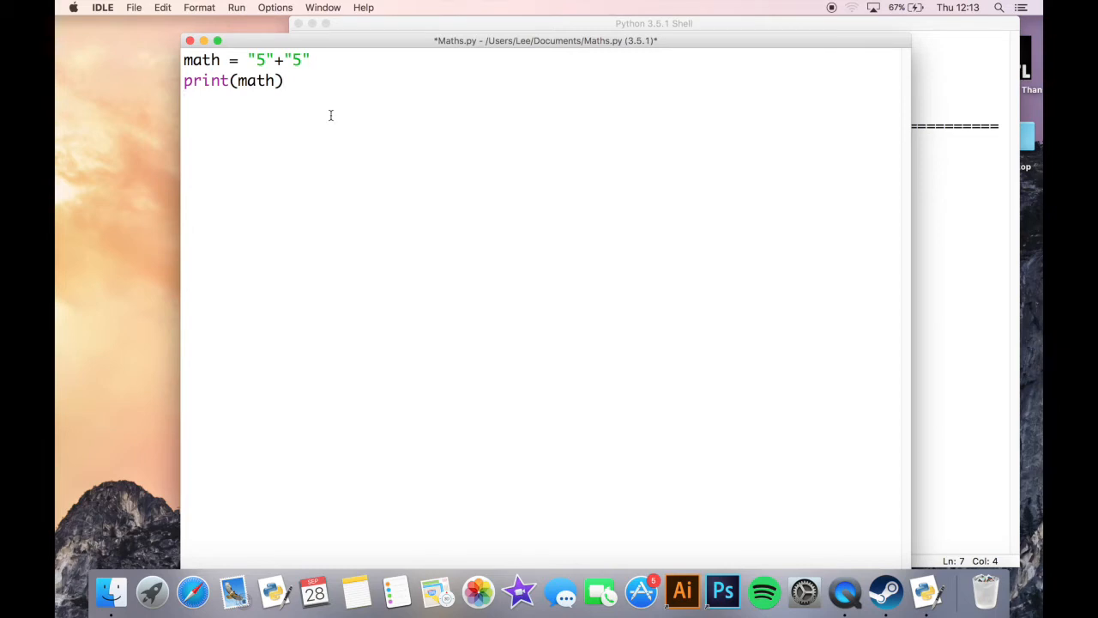
key(Return)
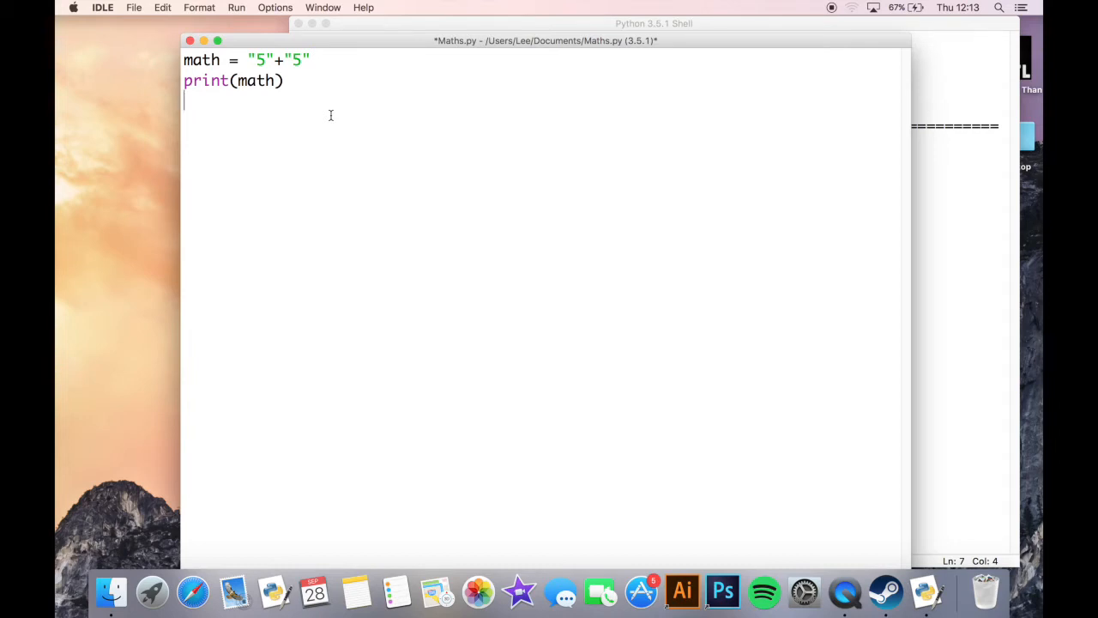
Save and rerun the string version so the Shell prints 55
click(237, 6)
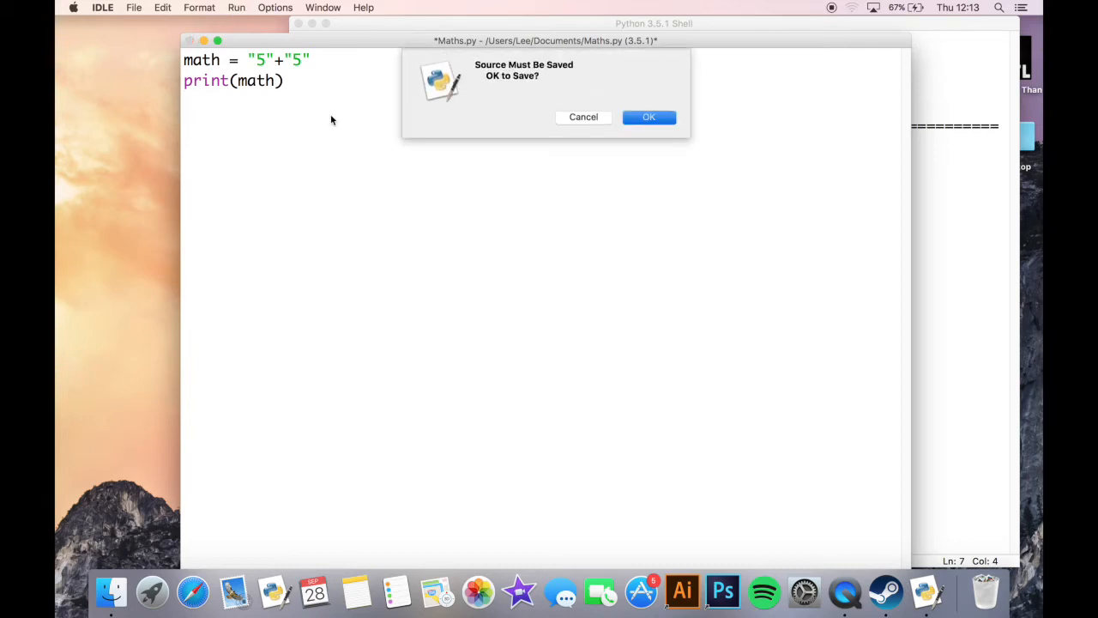
click(649, 116)
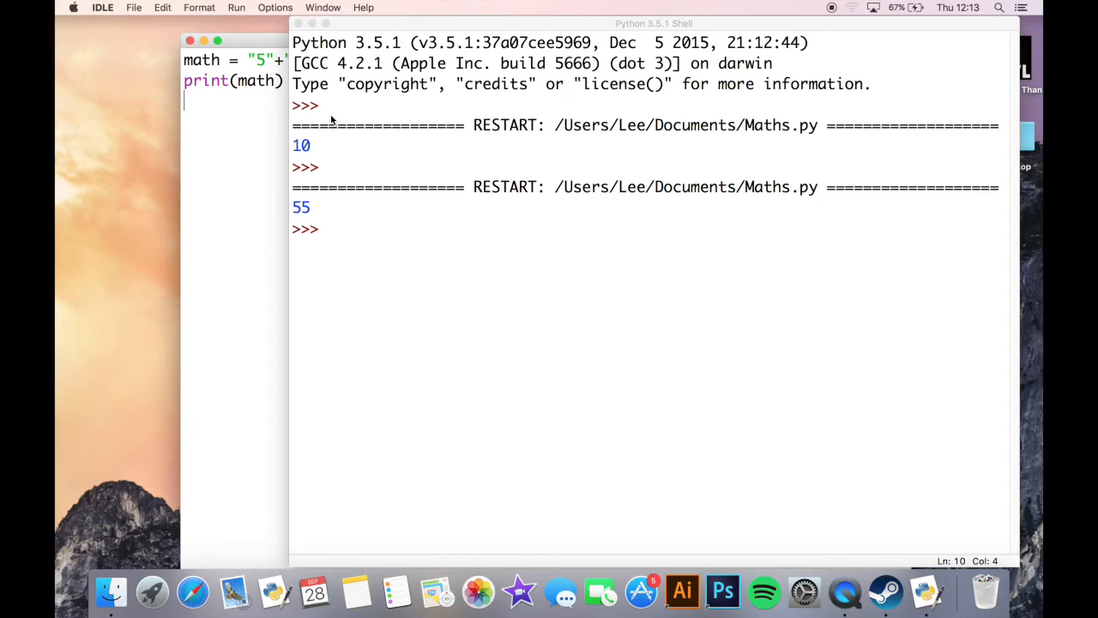
mouse_move(341, 170)
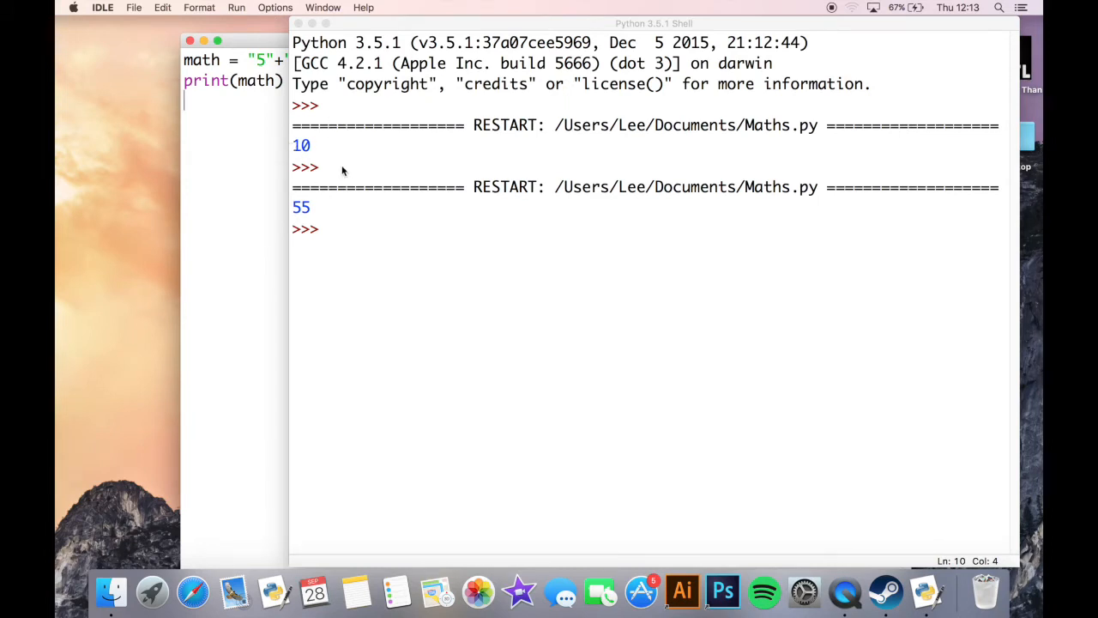
mouse_move(254, 119)
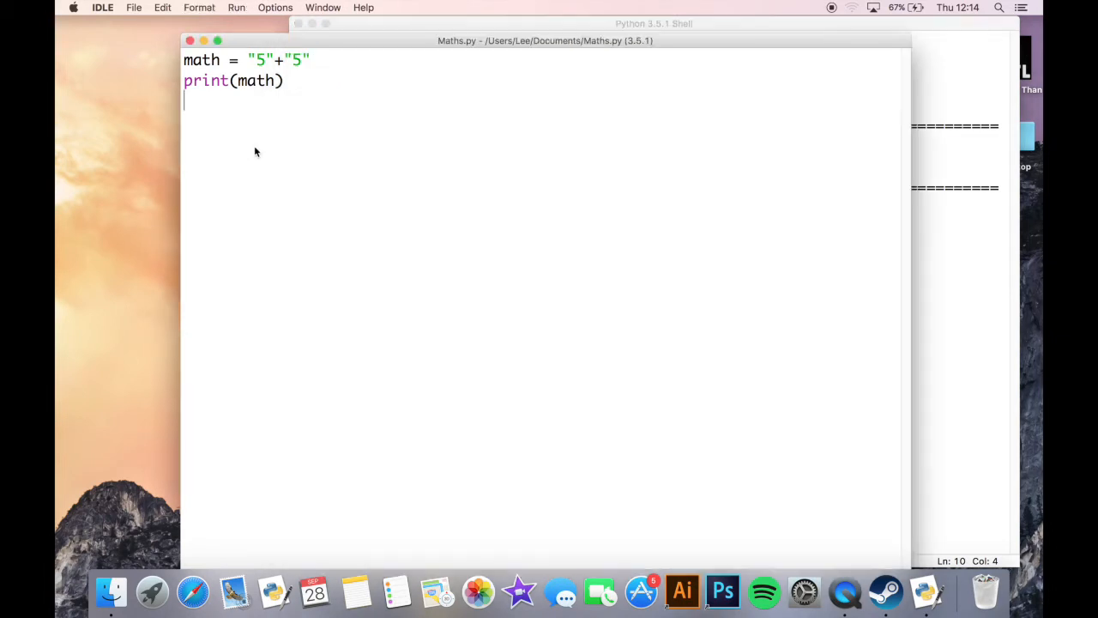
mouse_move(261, 66)
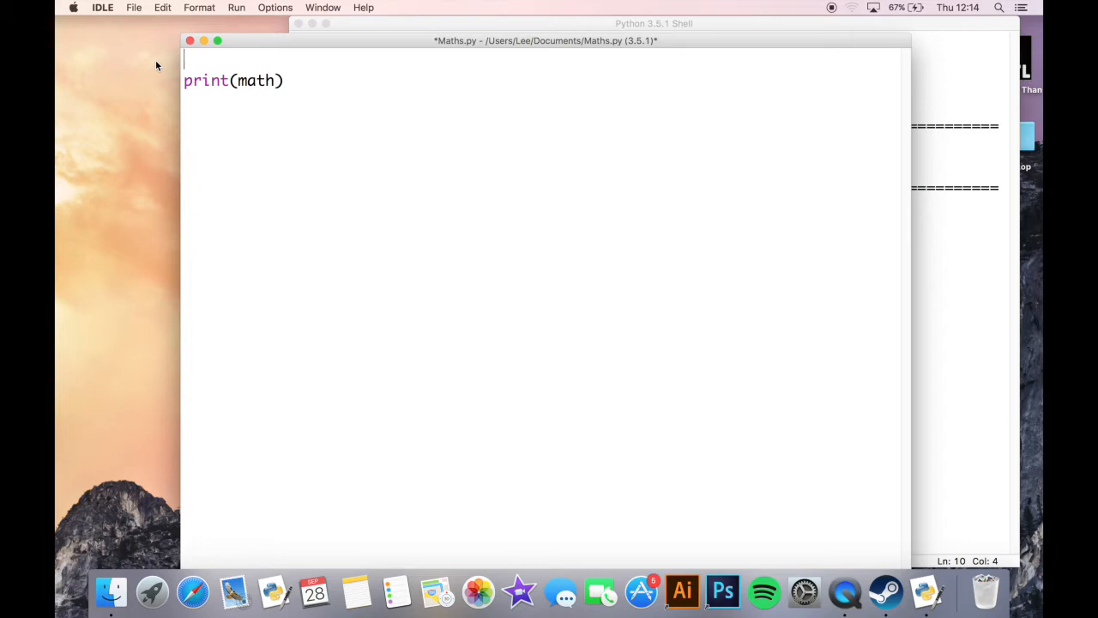
Write number1 = input("first number") above the print line
text(in)
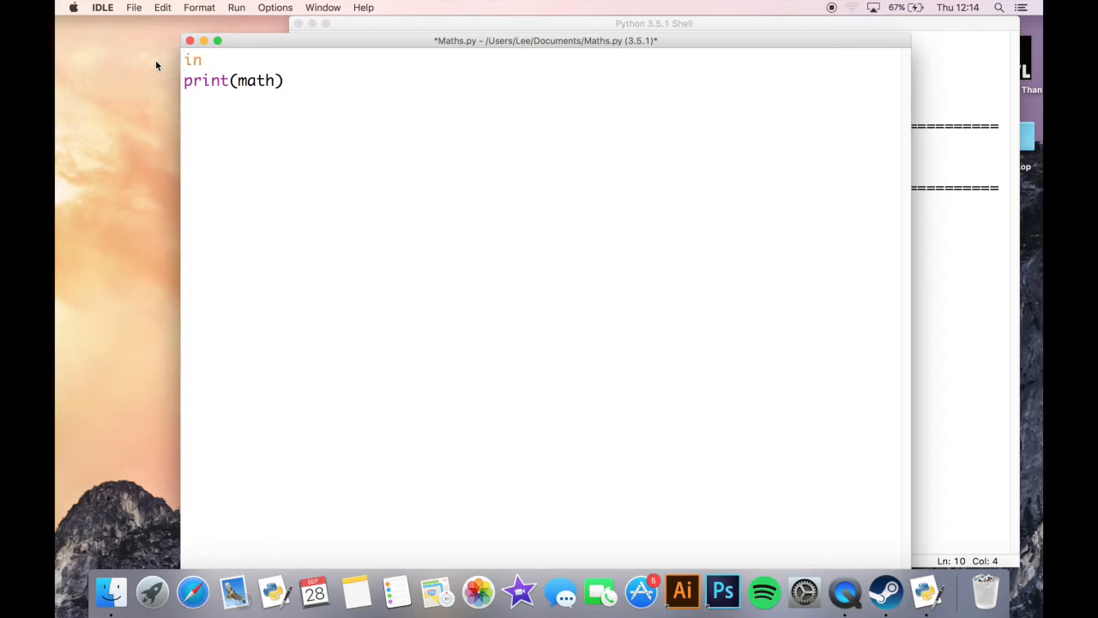
text(put)
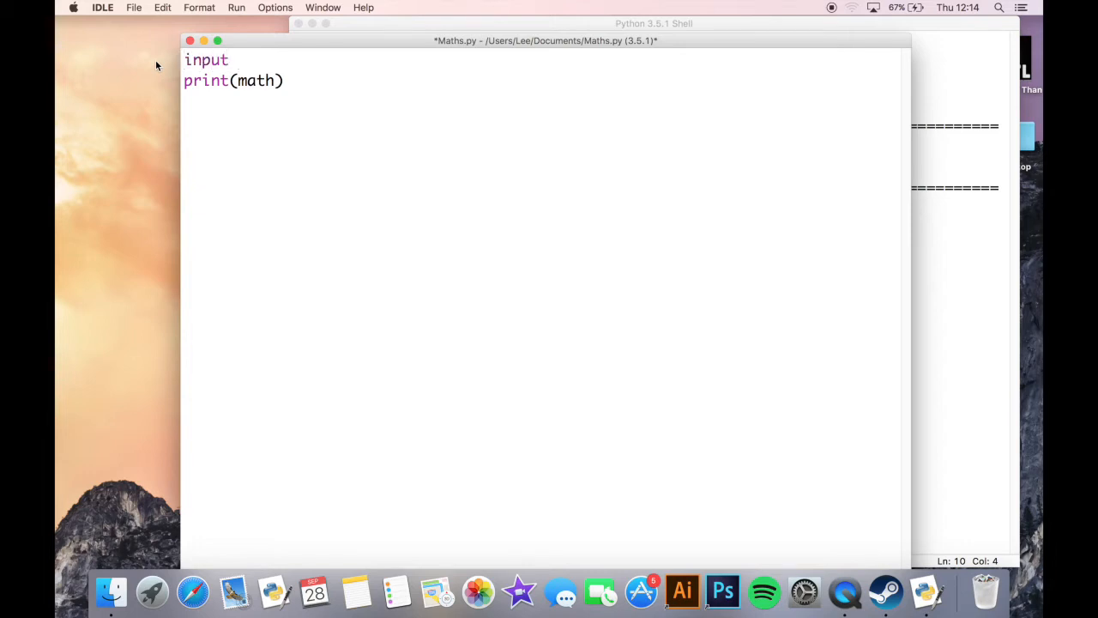
text(=)
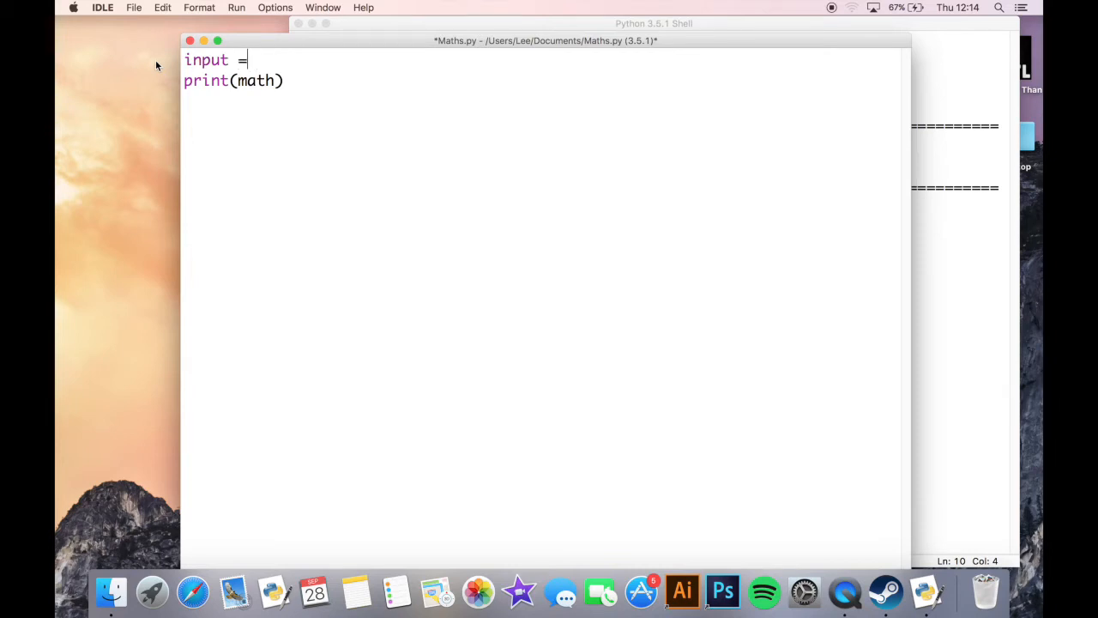
text(n)
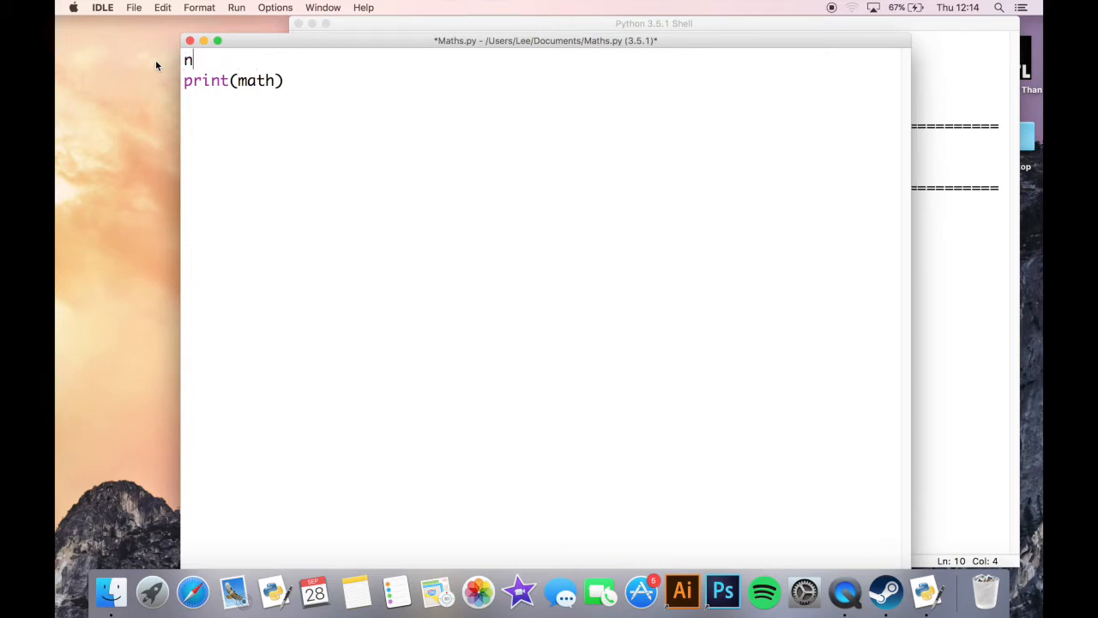
text(umber1)
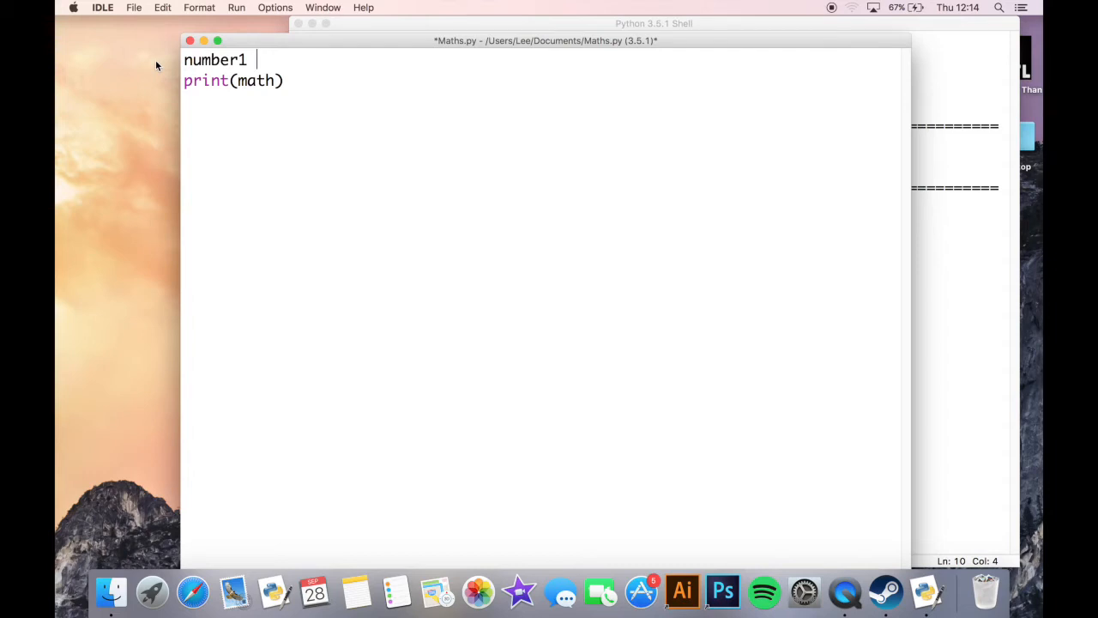
text(= input()
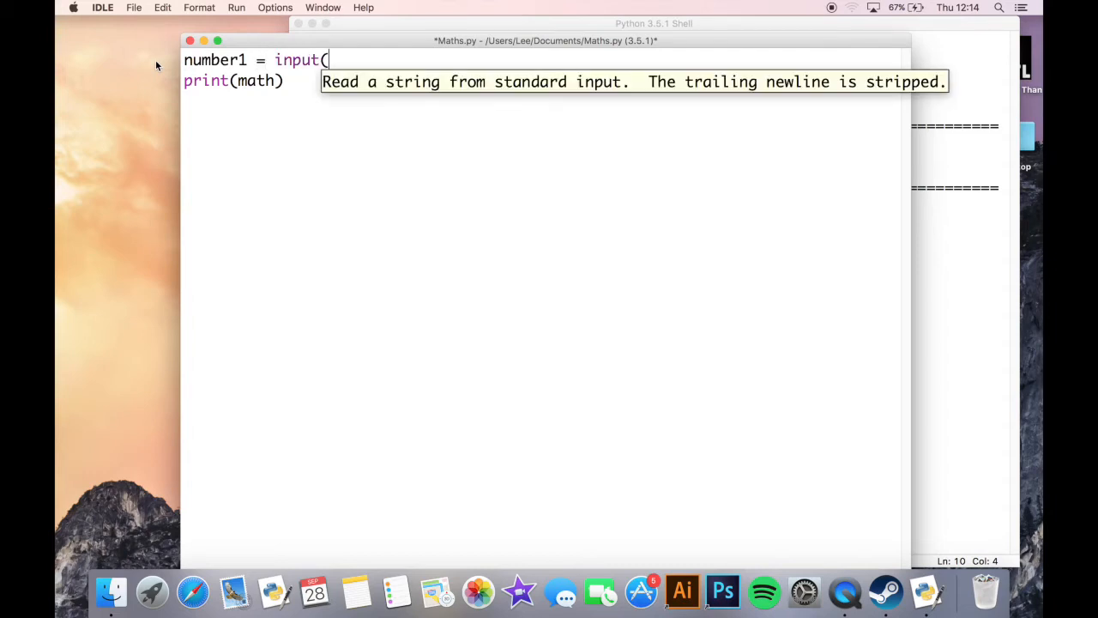
text("first)
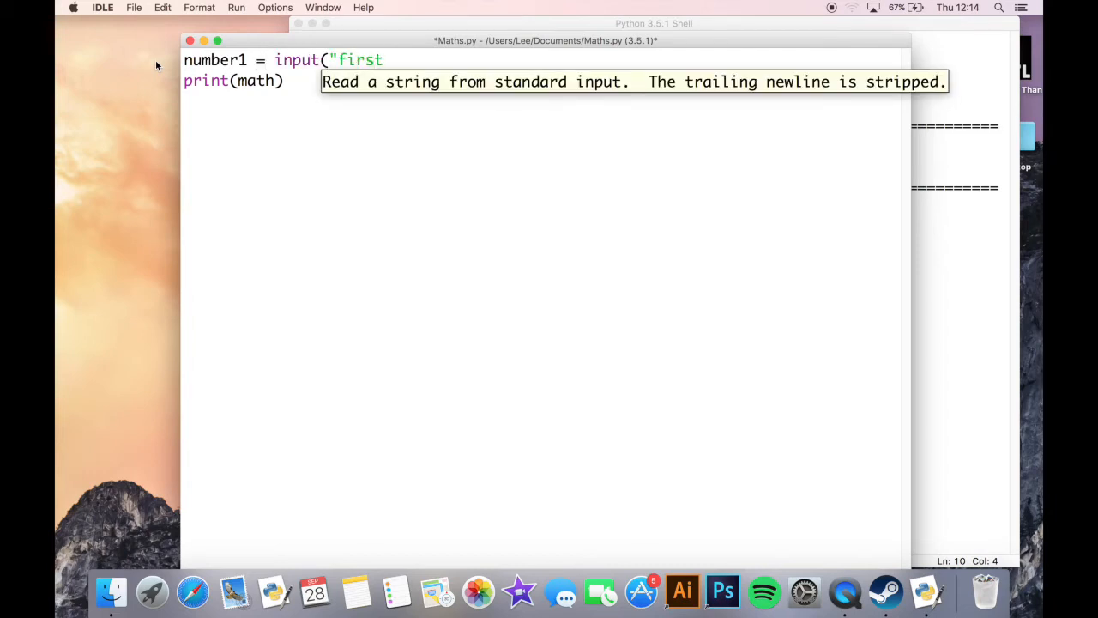
text(number)
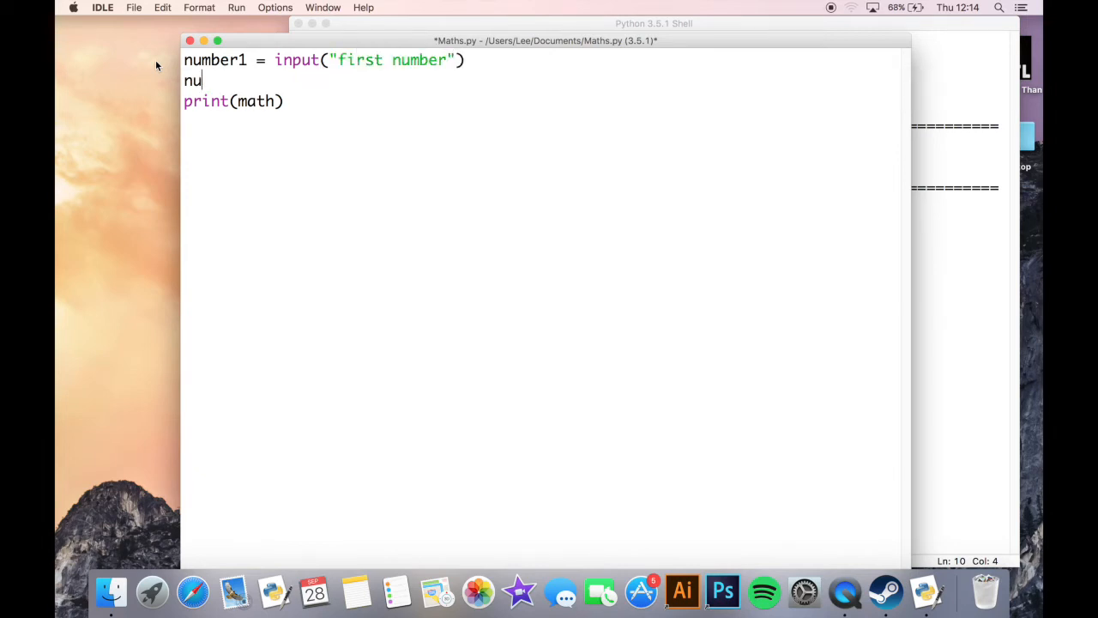
Write number2 = input("second number") on the following line
text(mber2 = in)
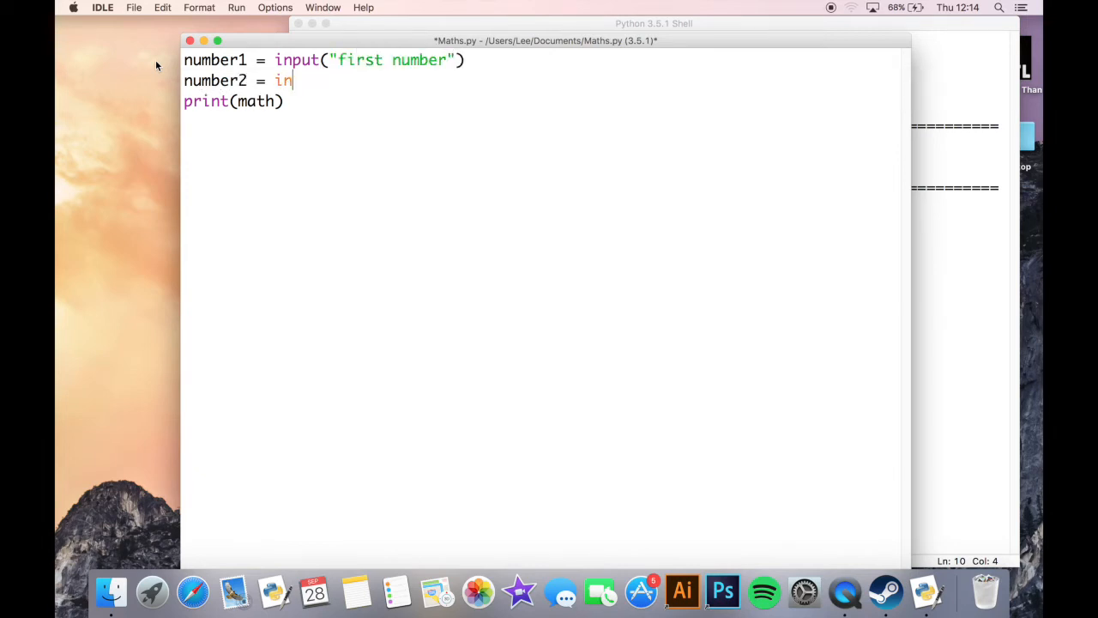
text(put(")
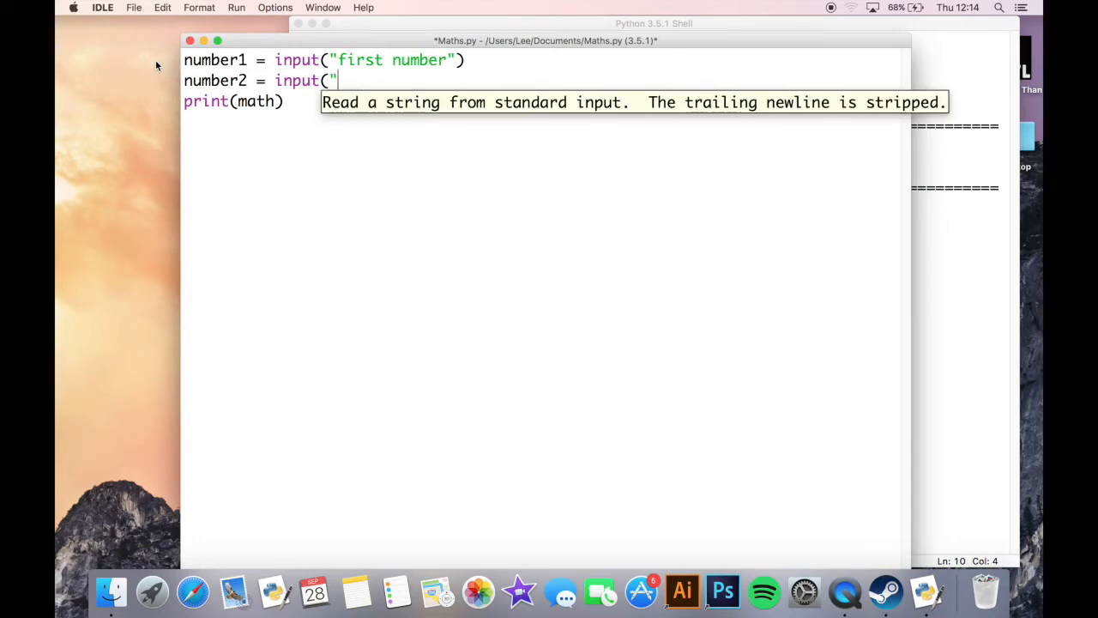
text(seconds)
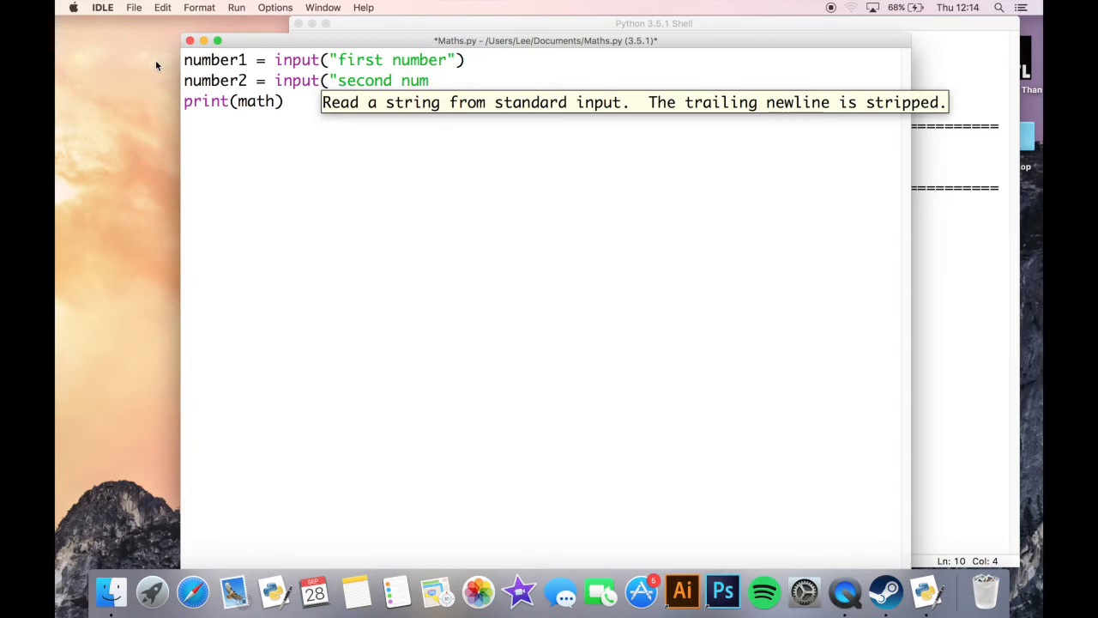
text(ber")
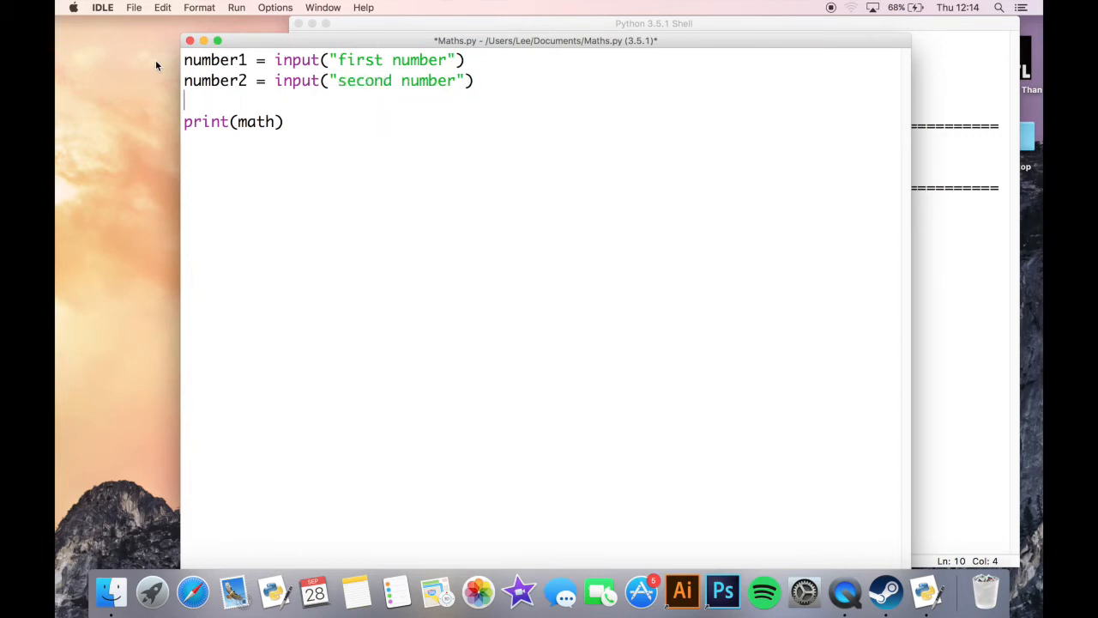
Set math = number1 + number2 in place of the literal sum
text(math)
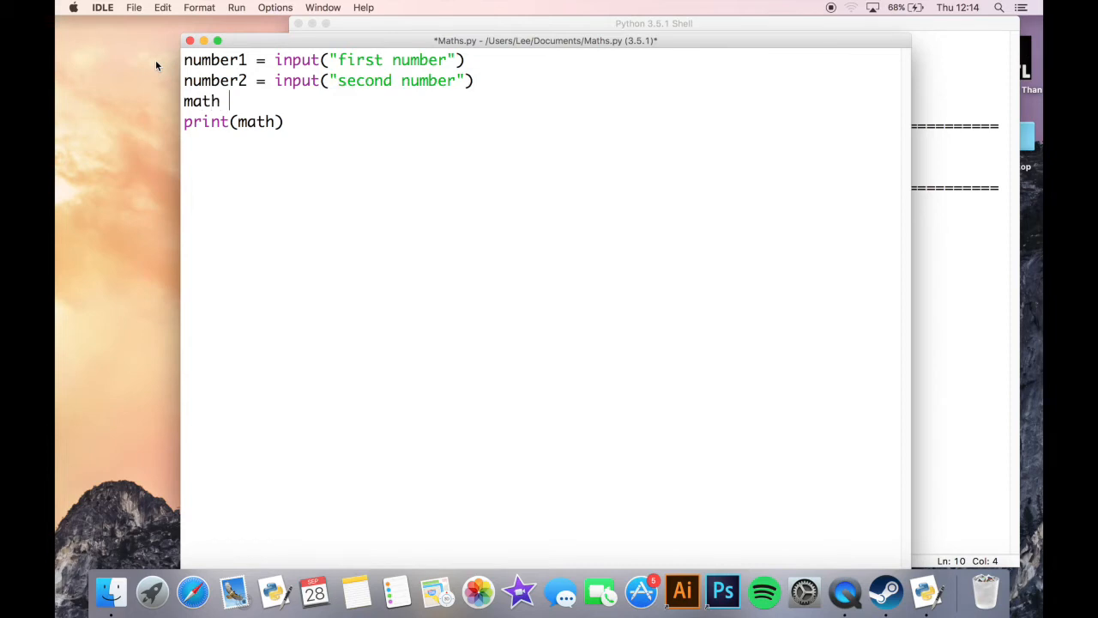
text(= numbe)
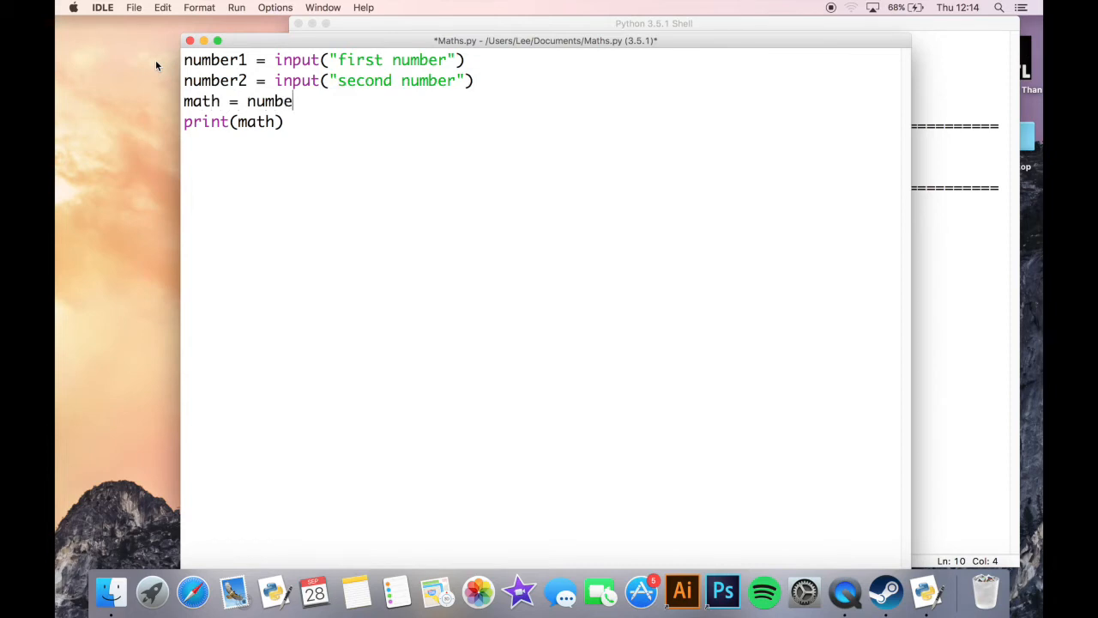
text(r1)
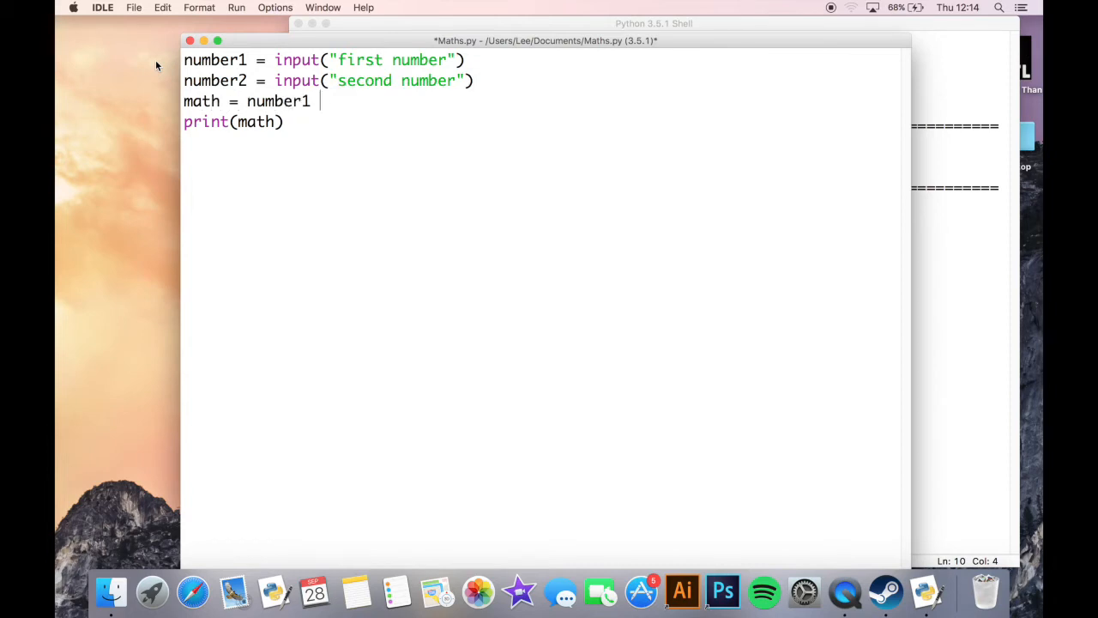
text(+ number)
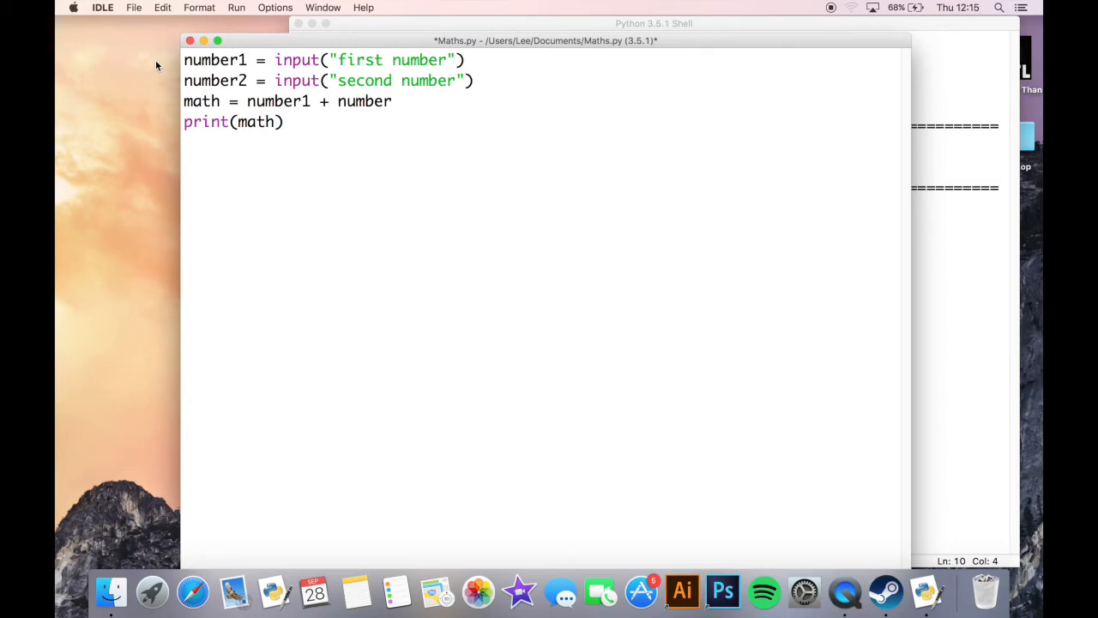
text(2)
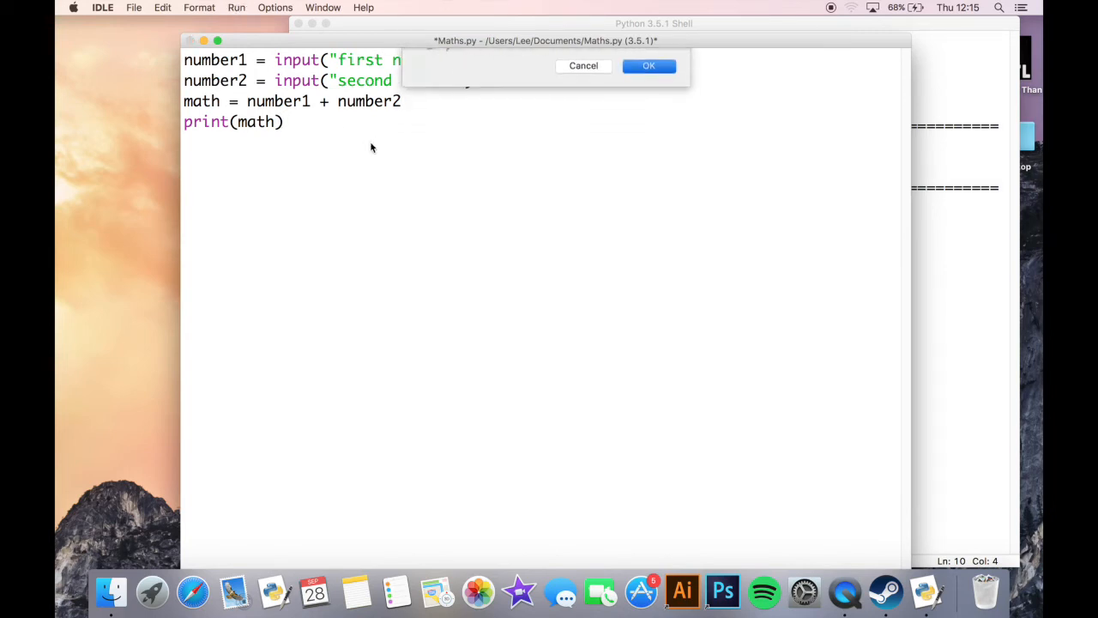
Save and run the script, entering 5 at both prompts so the Shell prints 55
click(649, 65)
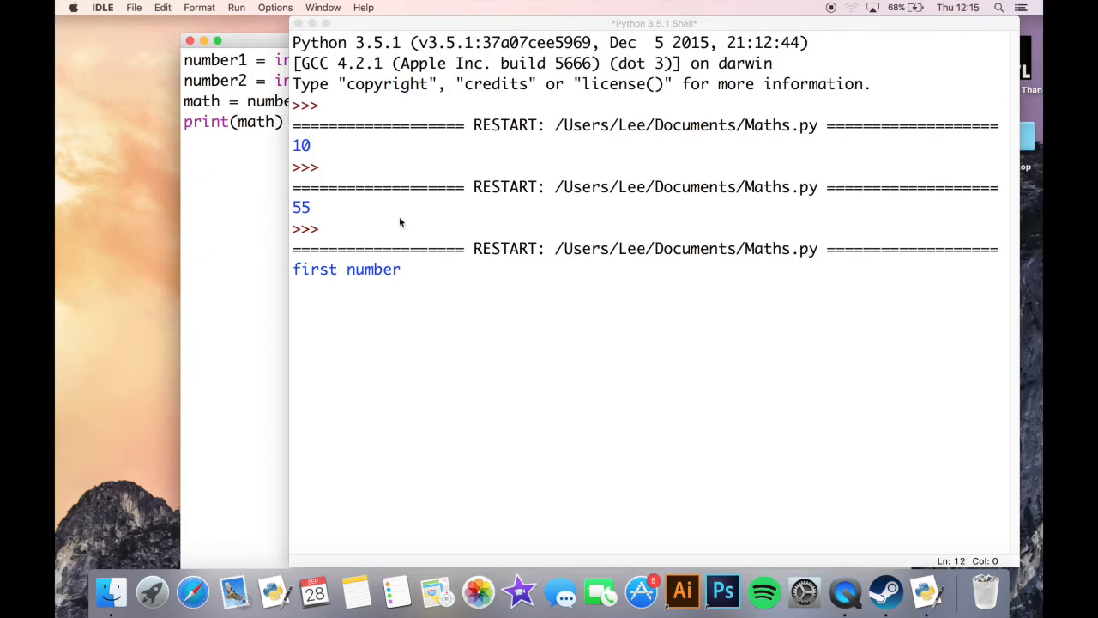
text(5)
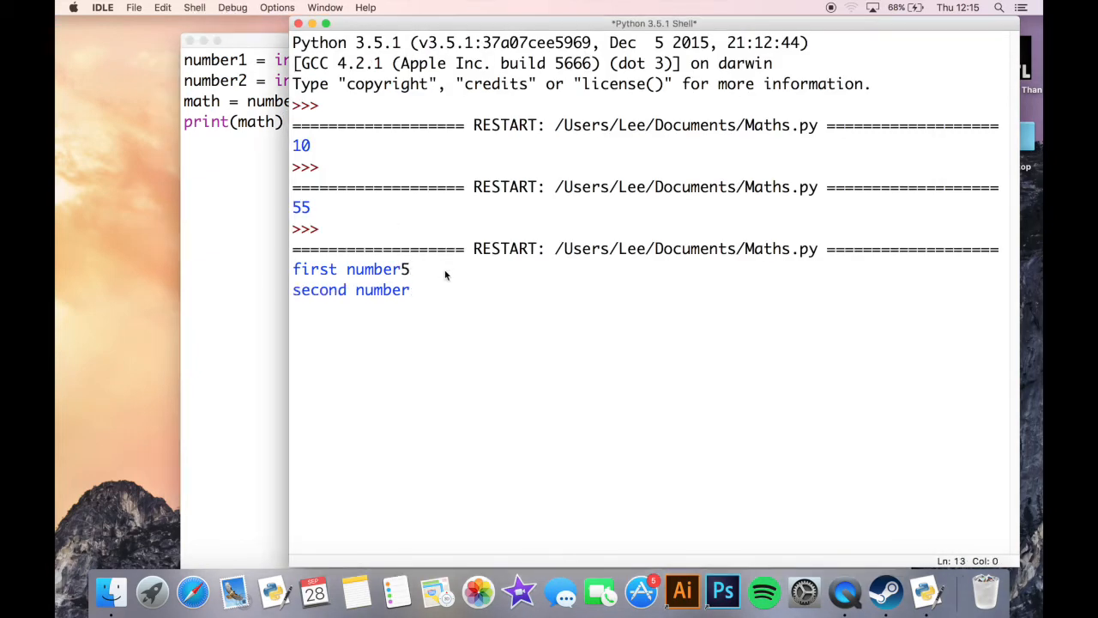
text(5)
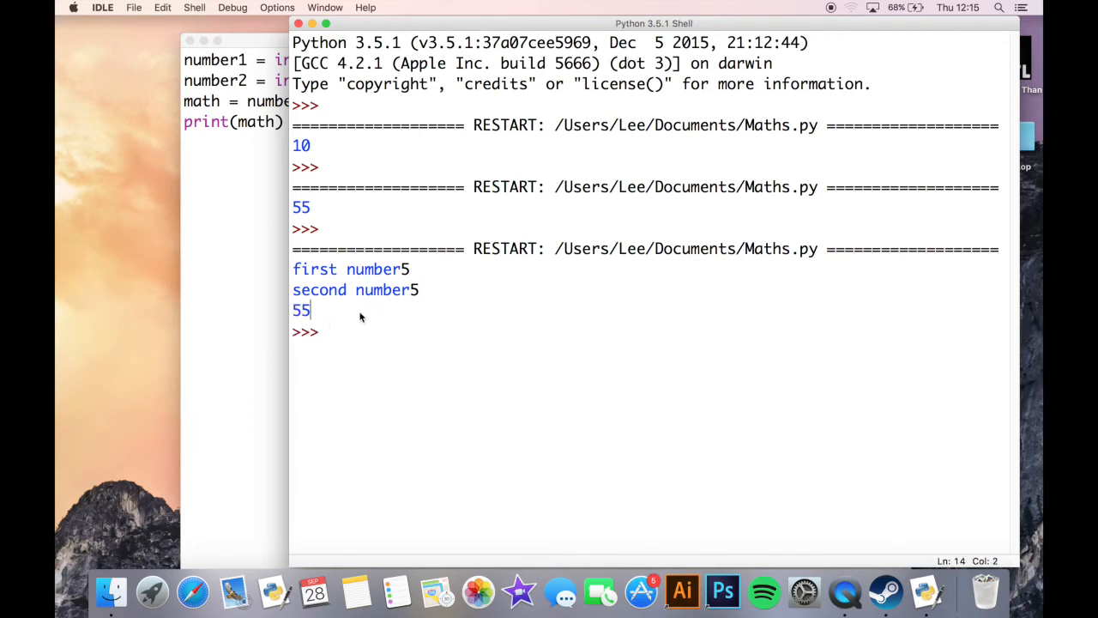
mouse_move(254, 227)
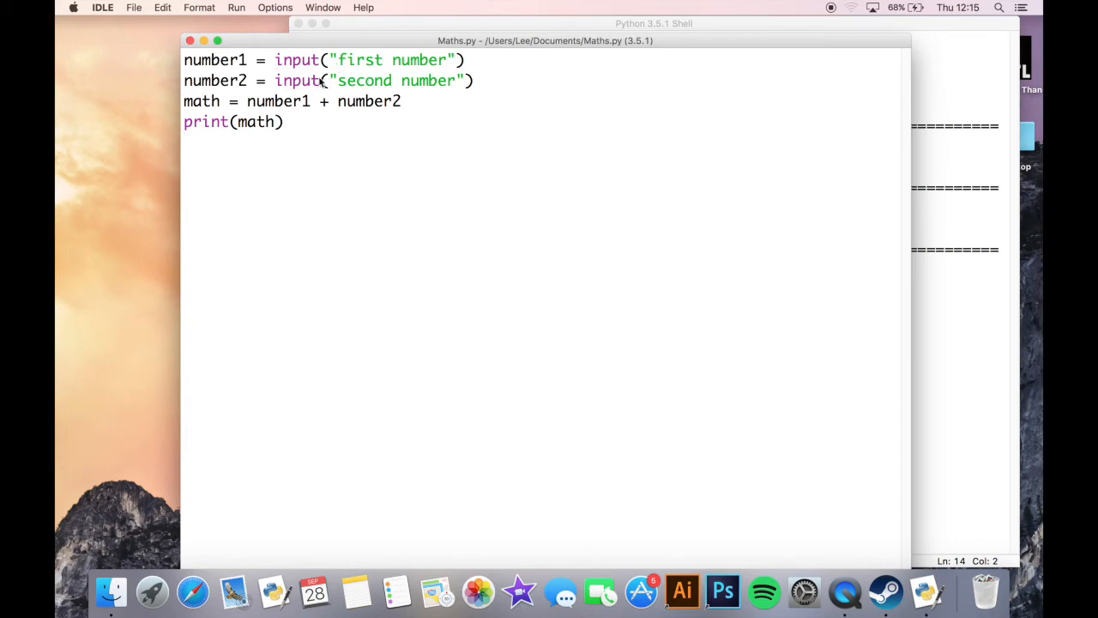
mouse_move(336, 121)
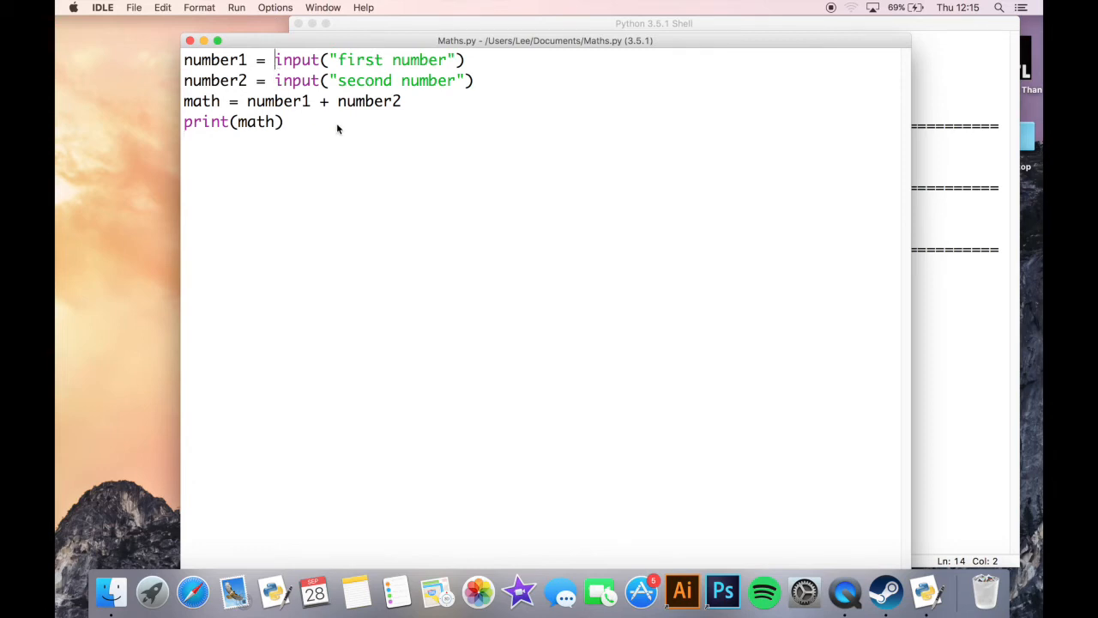
mouse_move(354, 138)
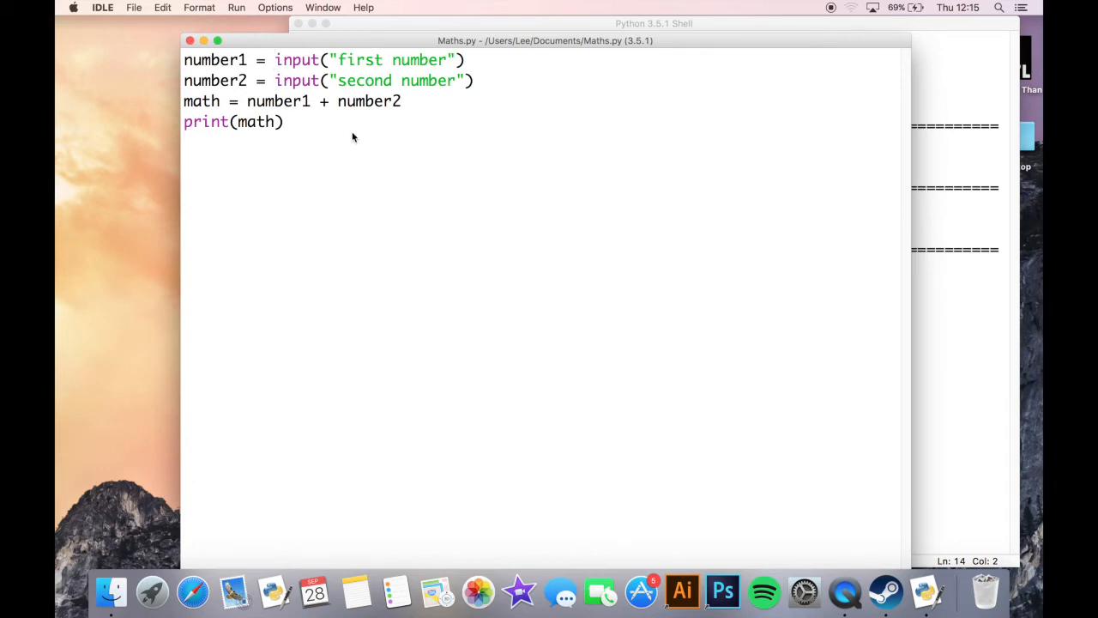
Wrap the first input in int() and begin converting the number2 input the same way
text(int()
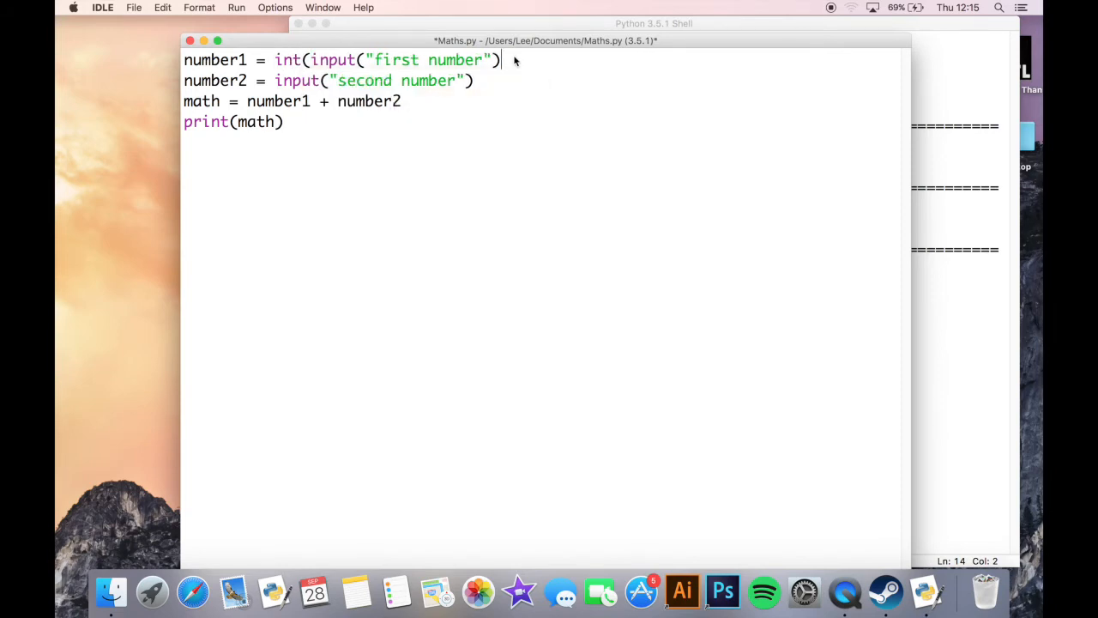
text())
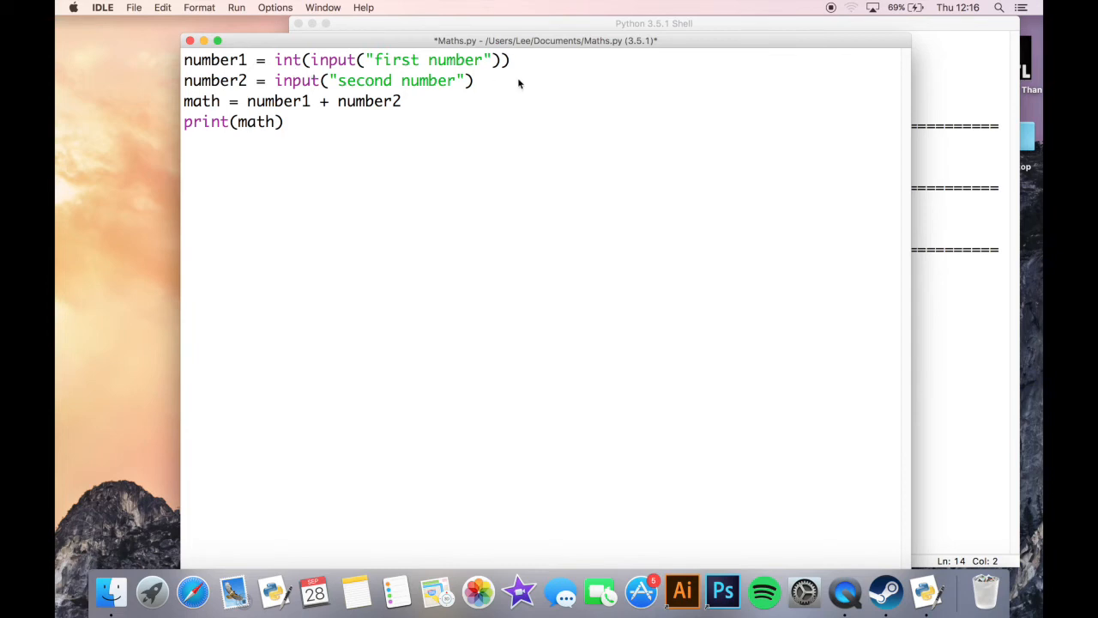
mouse_move(498, 72)
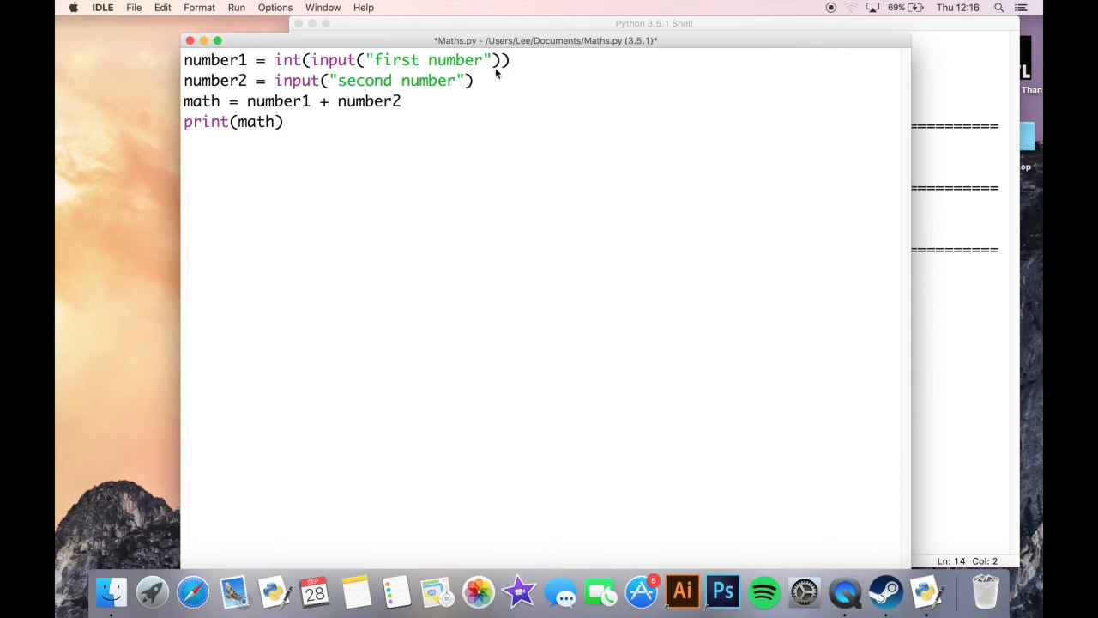
click(474, 80)
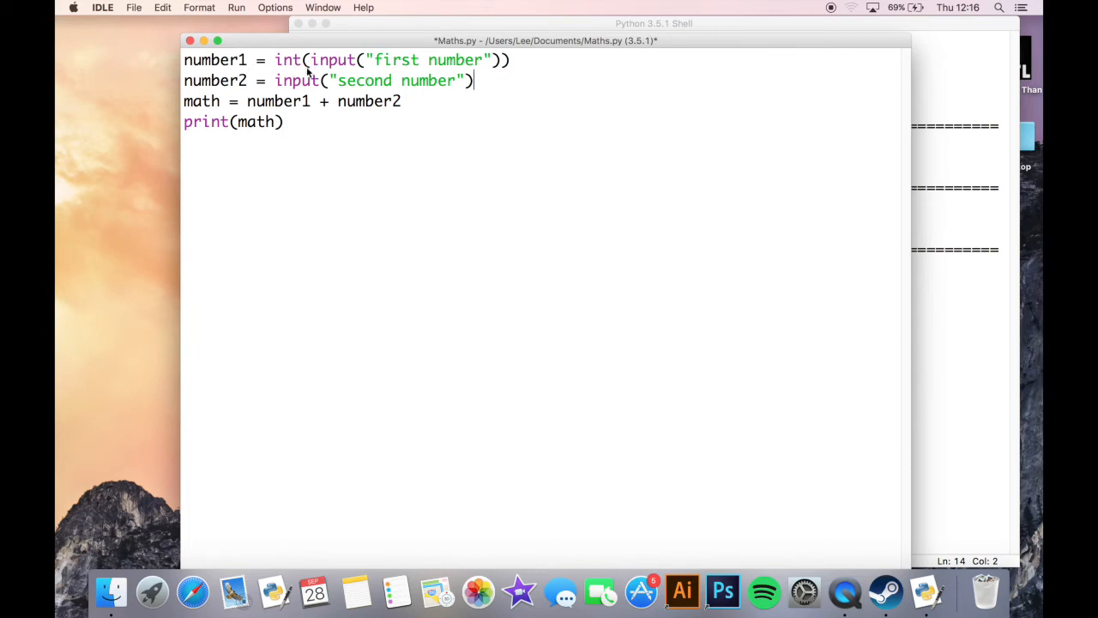
mouse_move(501, 76)
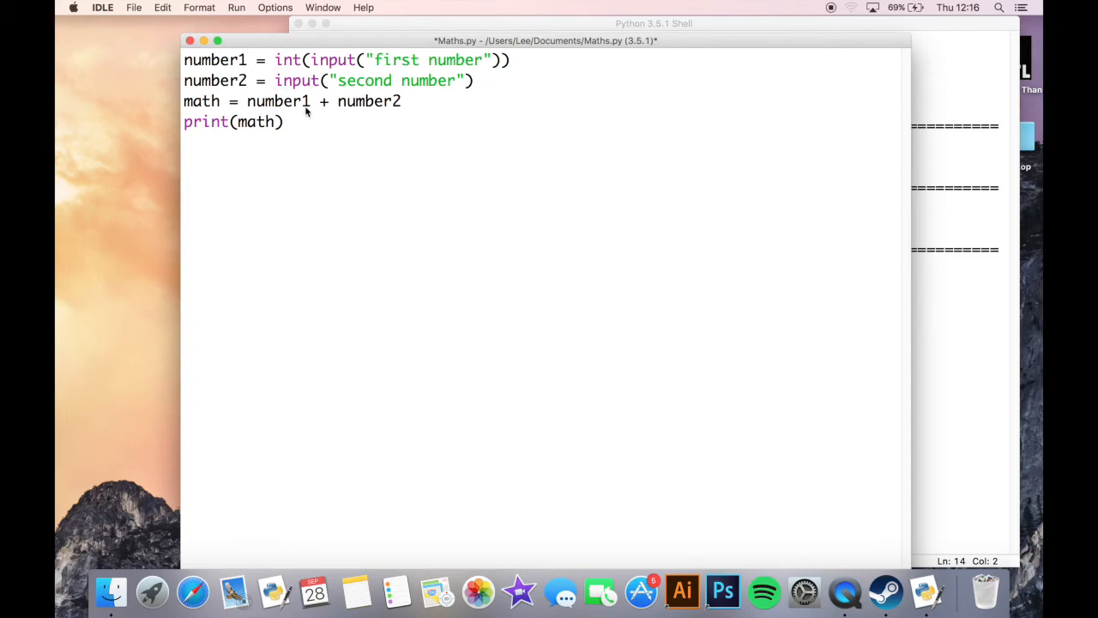
text(in)
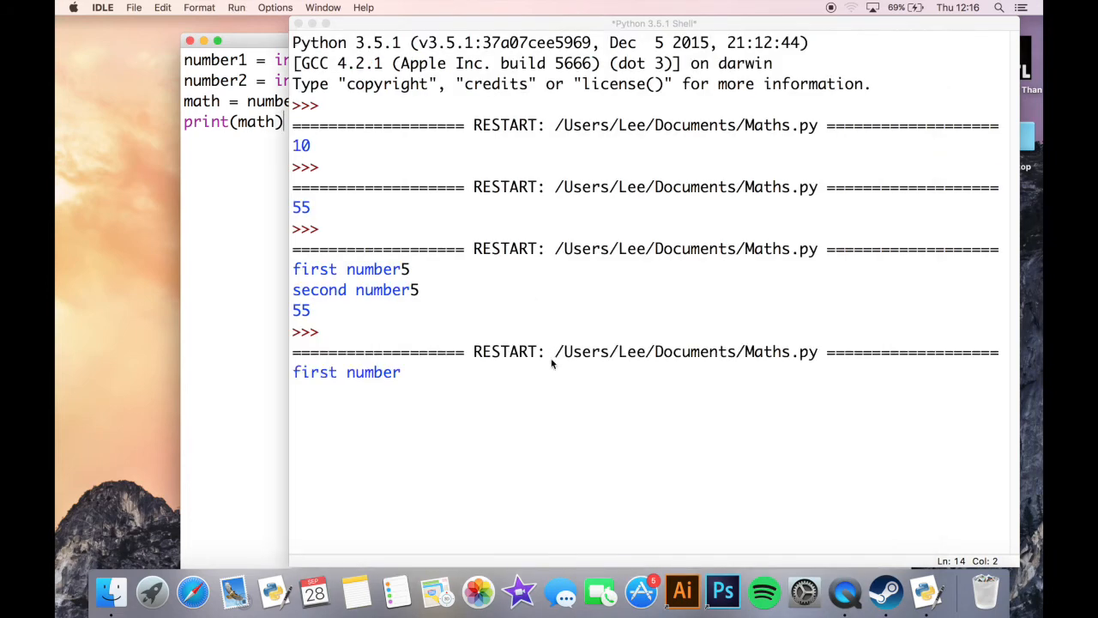
Enter 5 at the remaining prompt so the Shell prints the integer sum 10
text(5)
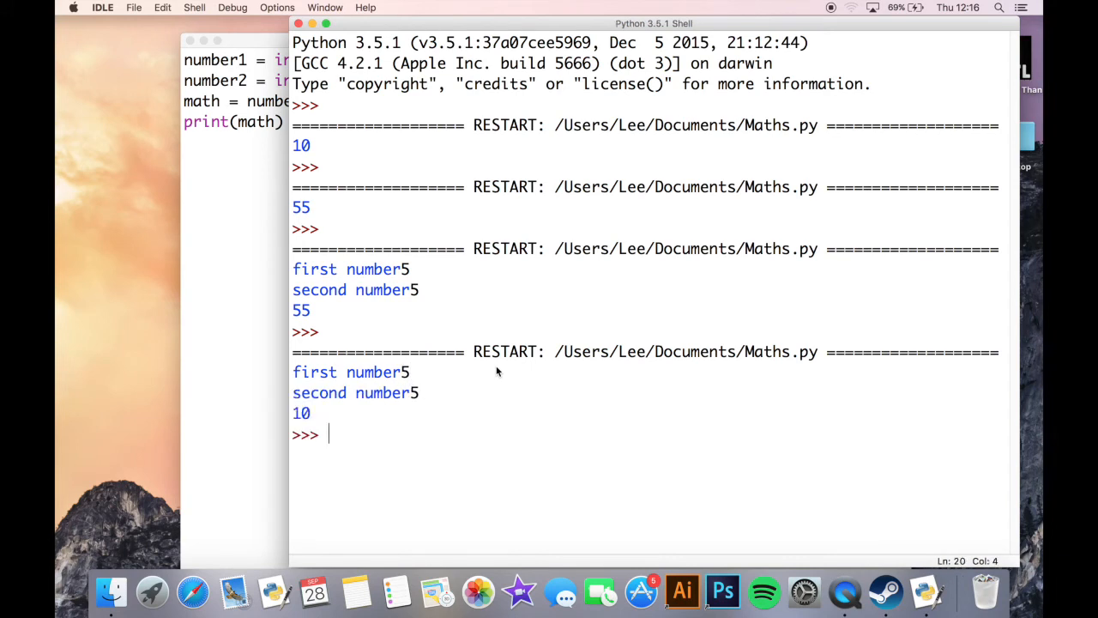
mouse_move(247, 226)
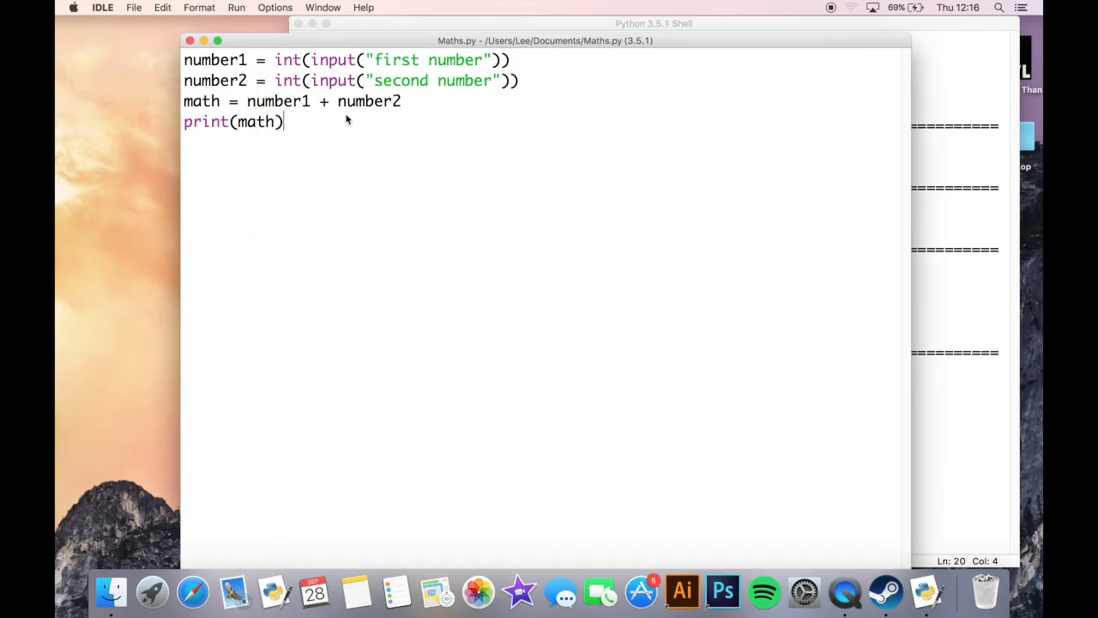
mouse_move(322, 137)
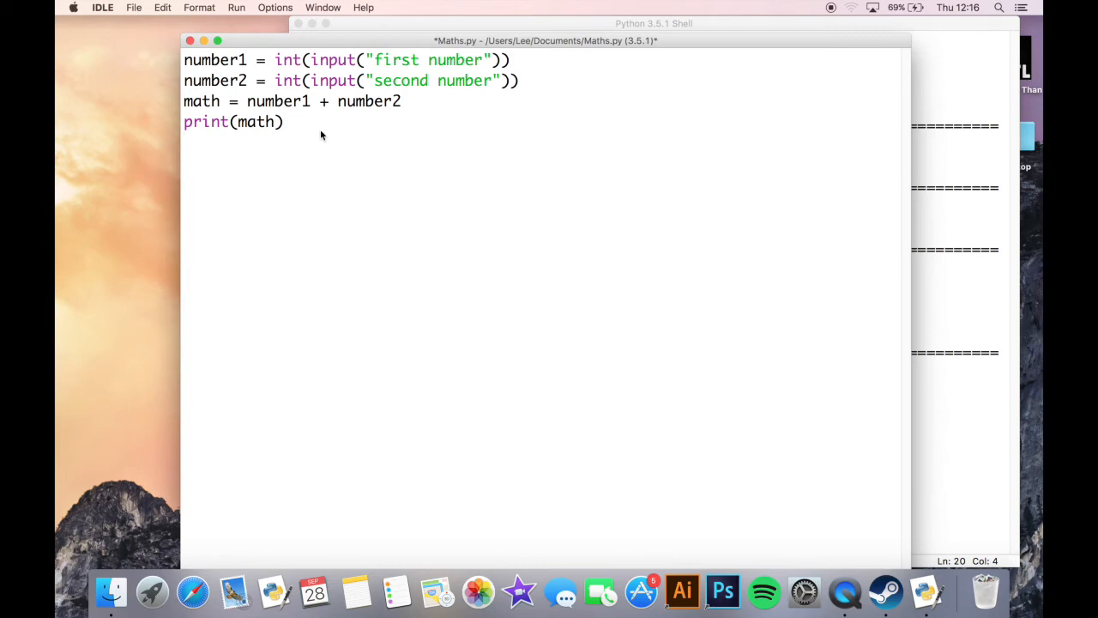
Add math = str(math) and print(math + math) below the existing print line
key(return)
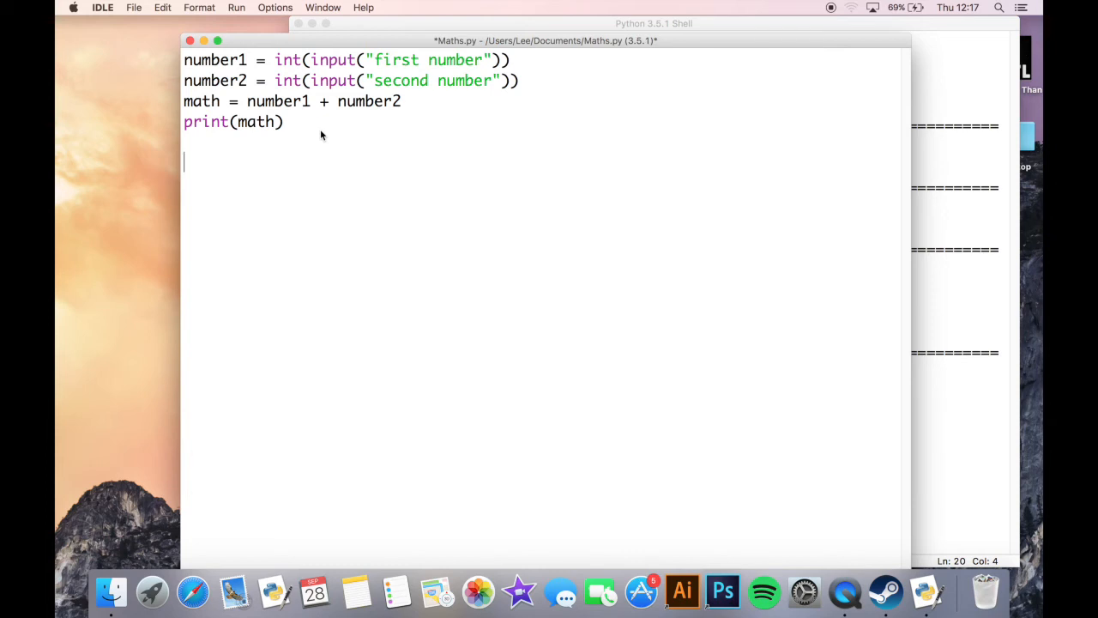
text(math =)
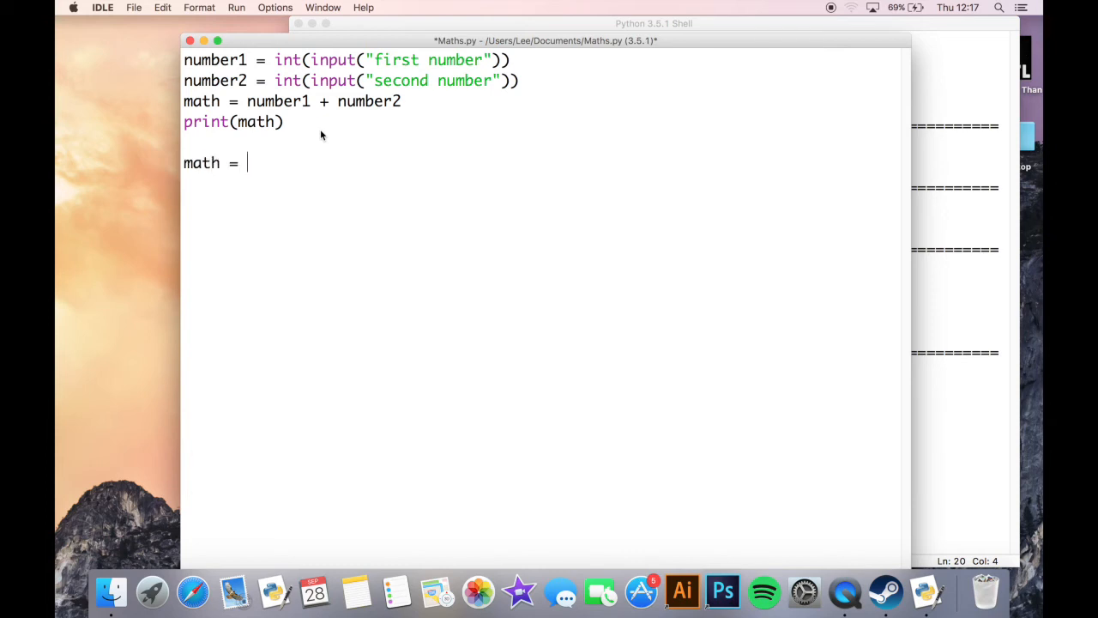
text(str)
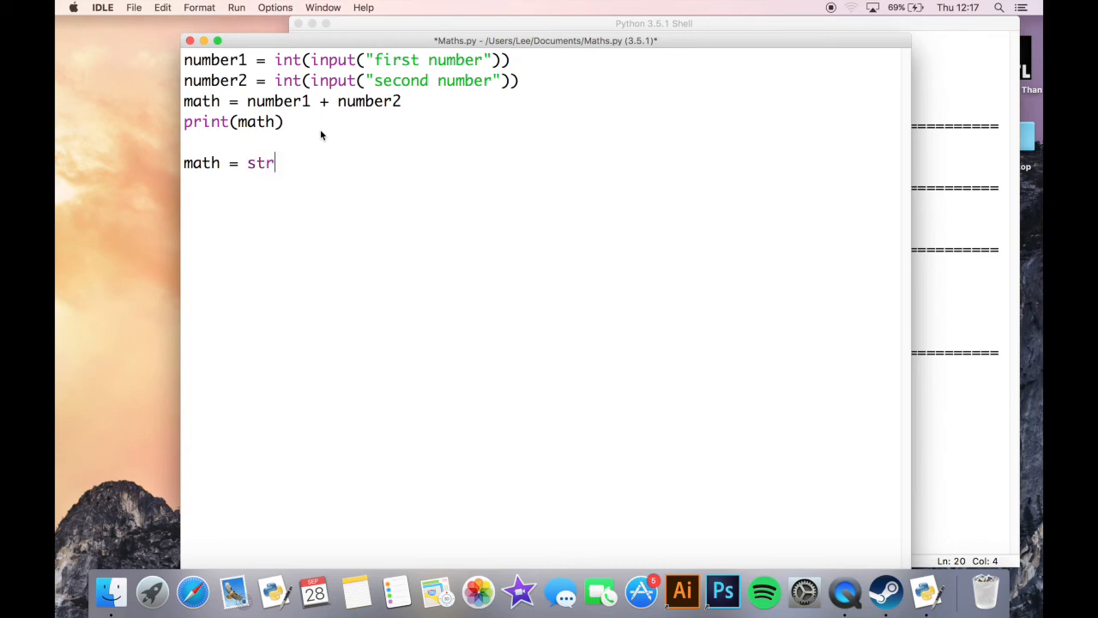
text((ma)
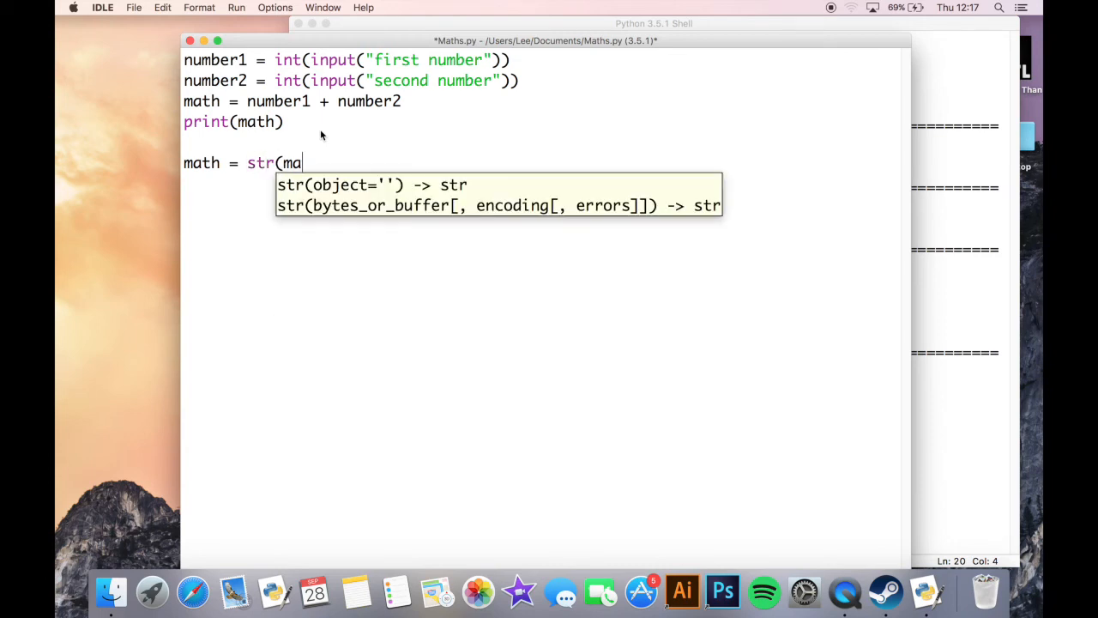
text(th))
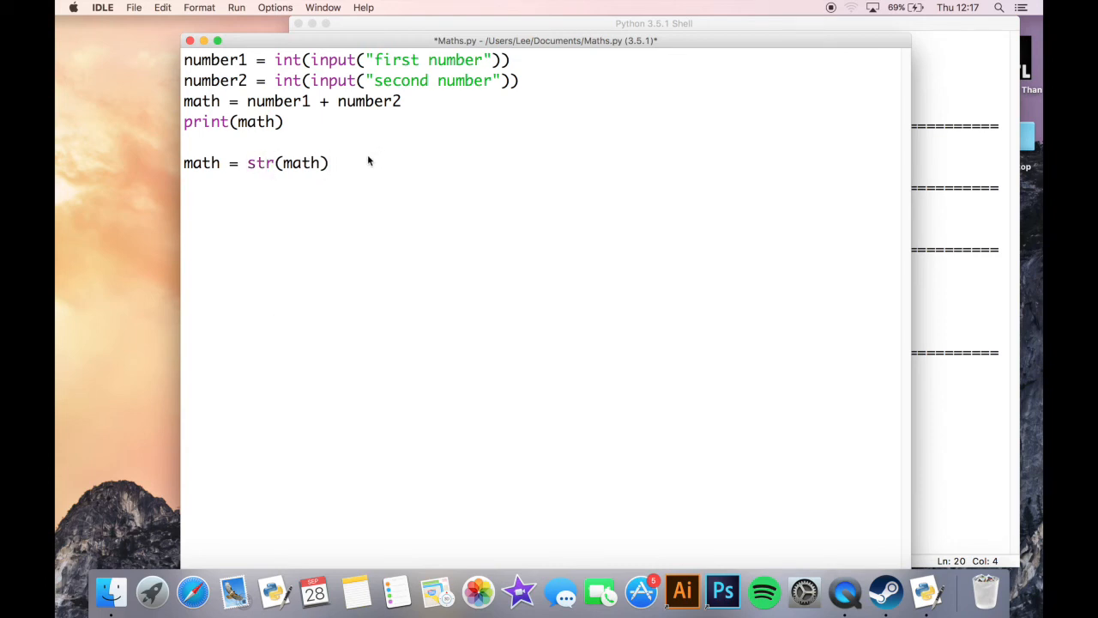
mouse_move(300, 189)
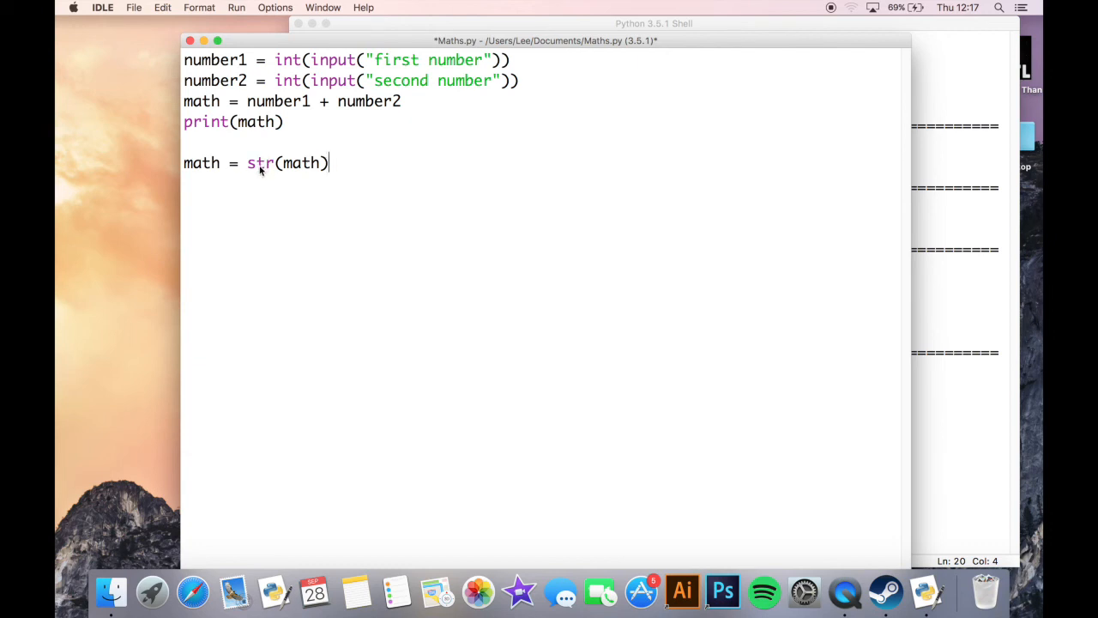
mouse_move(352, 174)
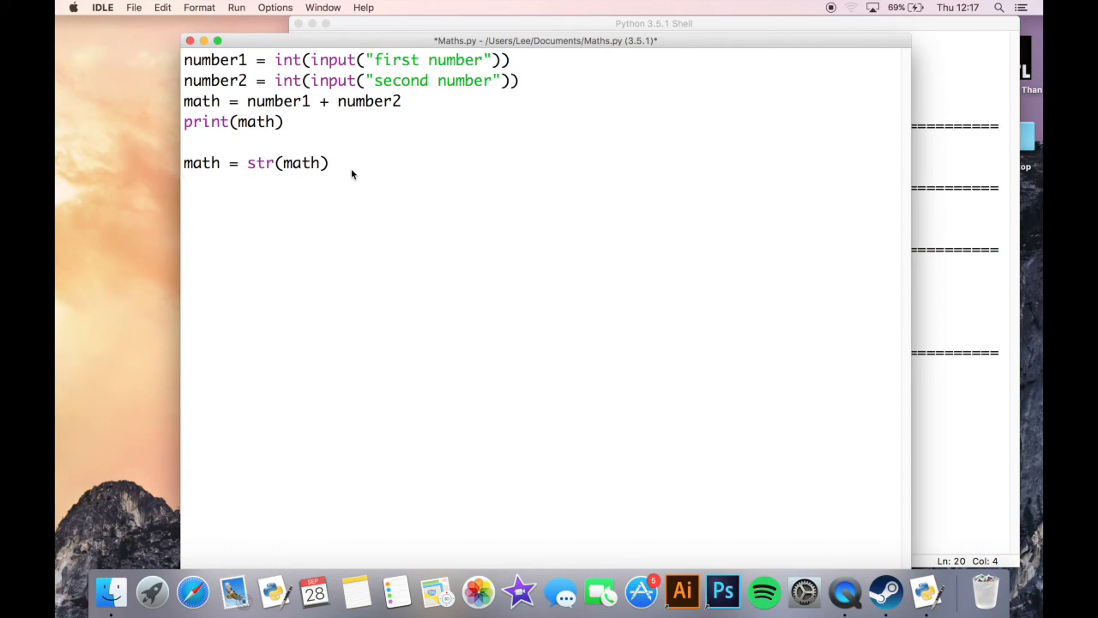
text(print)
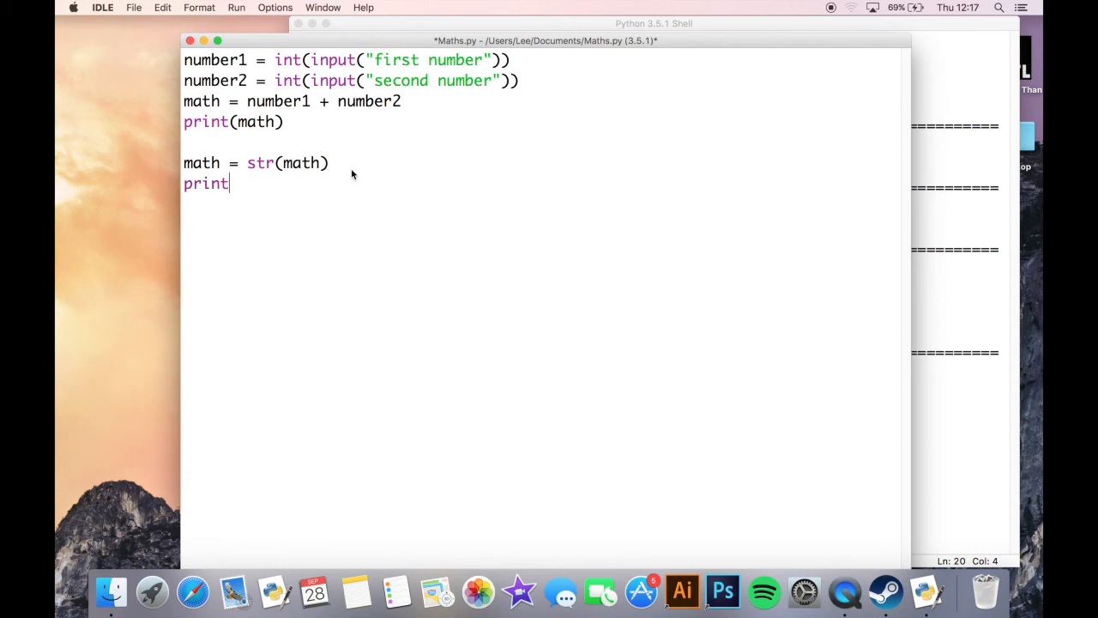
text((math +)
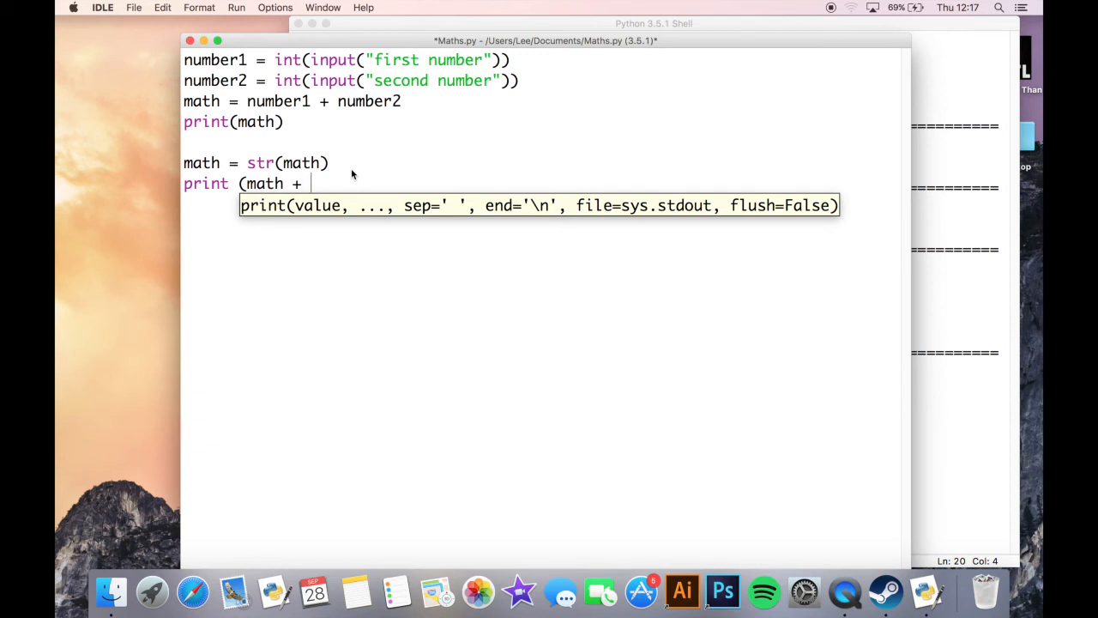
text(math))
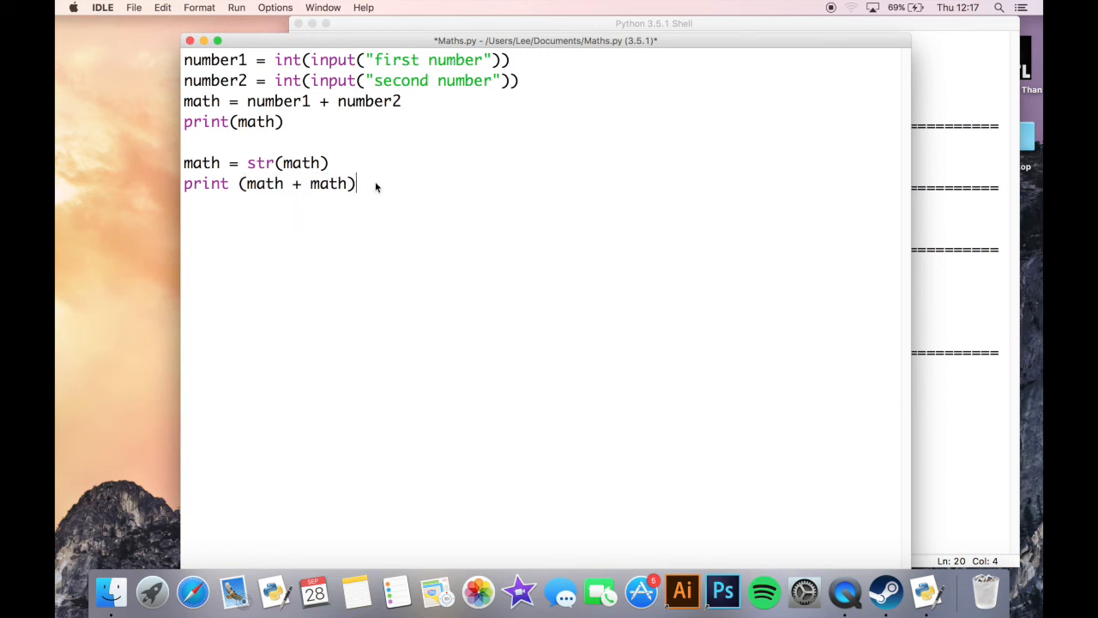
mouse_move(370, 219)
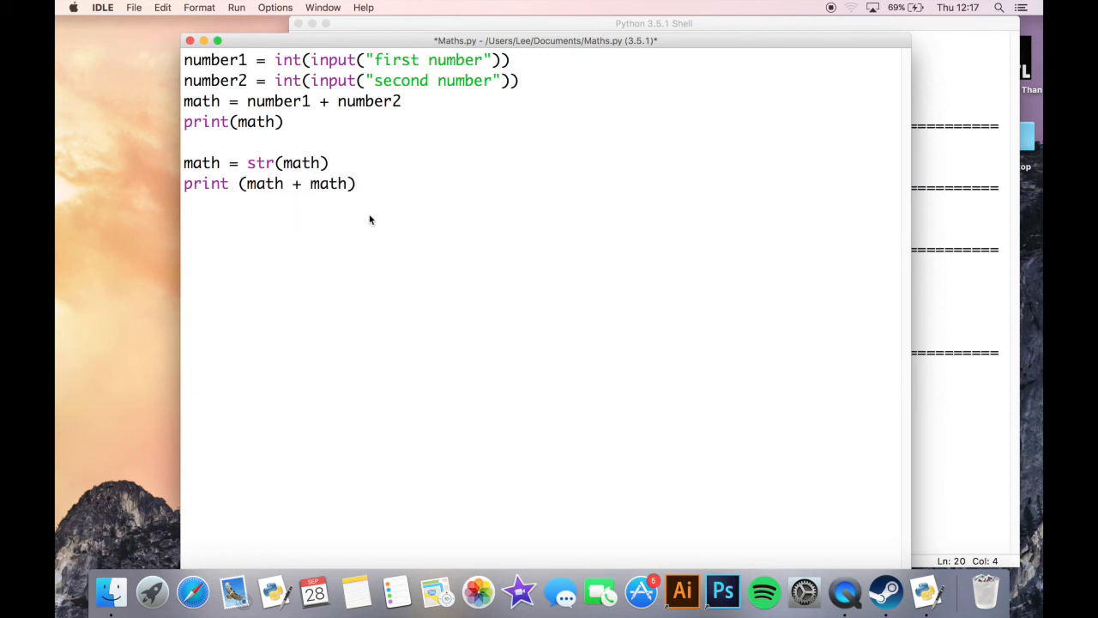
mouse_move(263, 136)
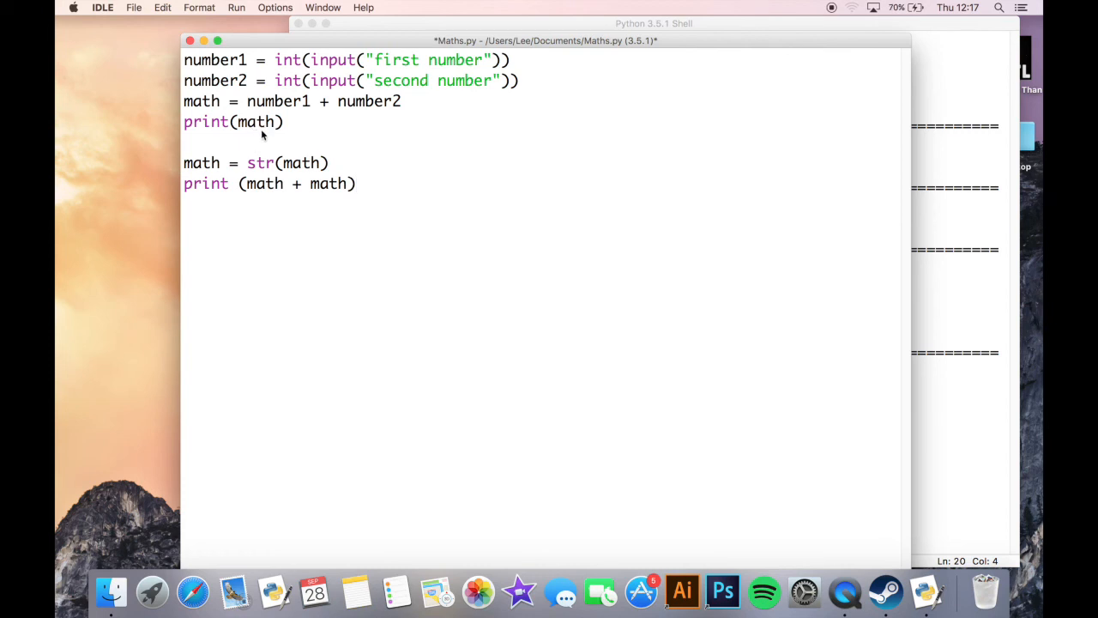
click(357, 182)
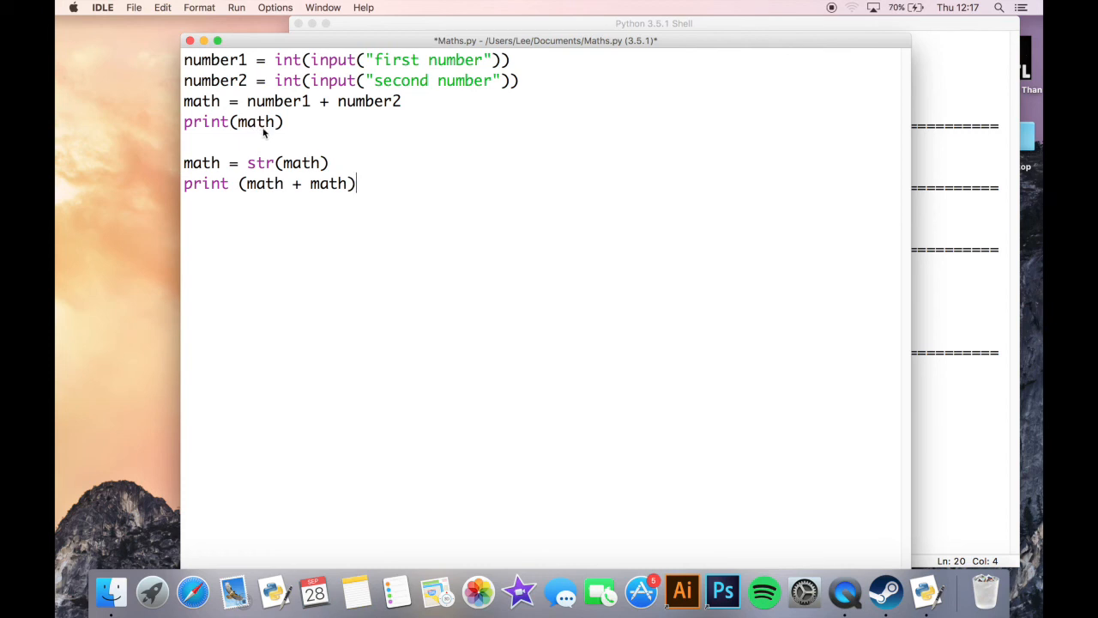
mouse_move(290, 85)
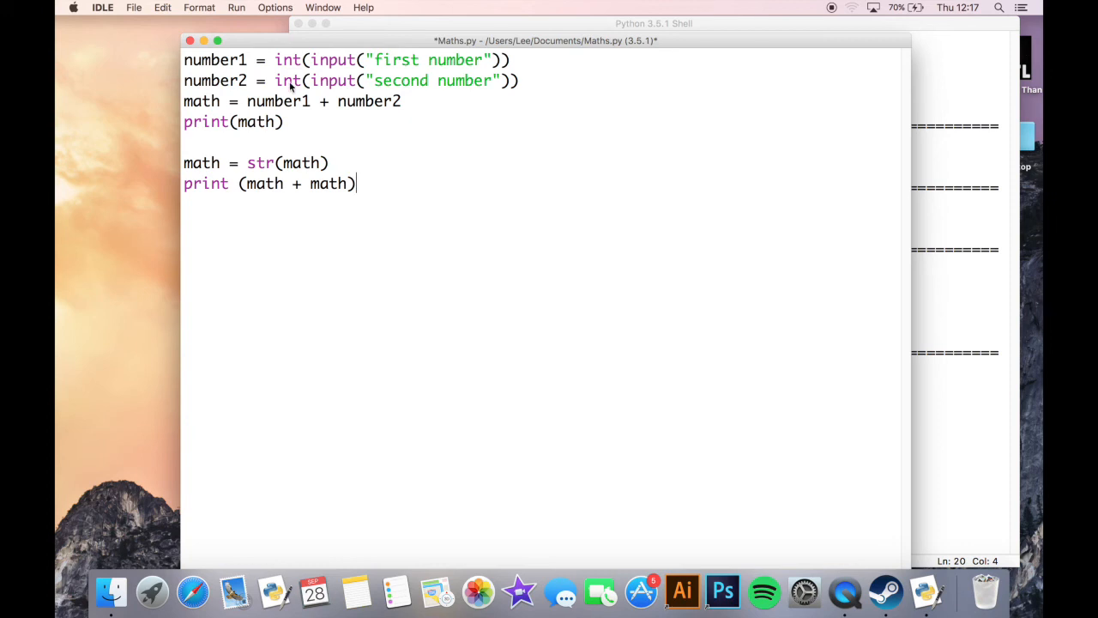
mouse_move(256, 129)
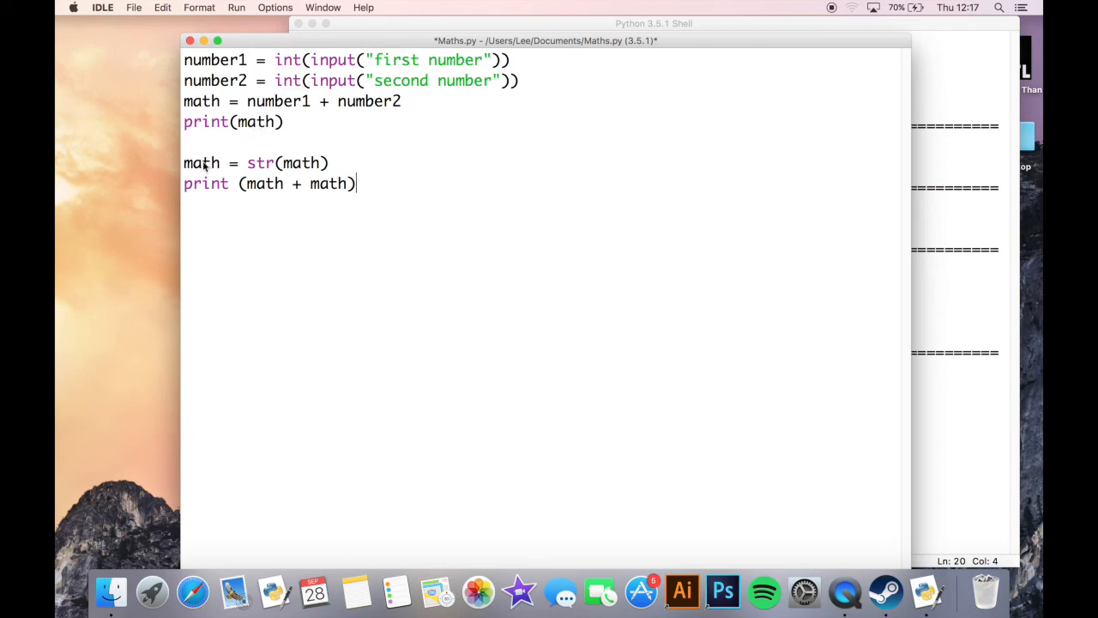
mouse_move(264, 170)
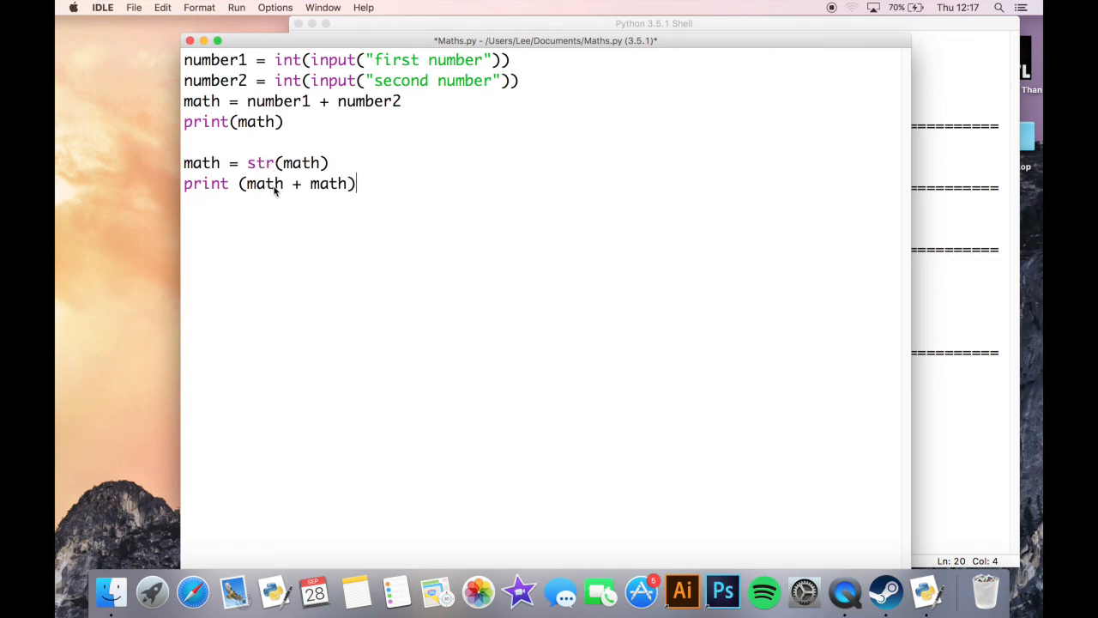
mouse_move(290, 206)
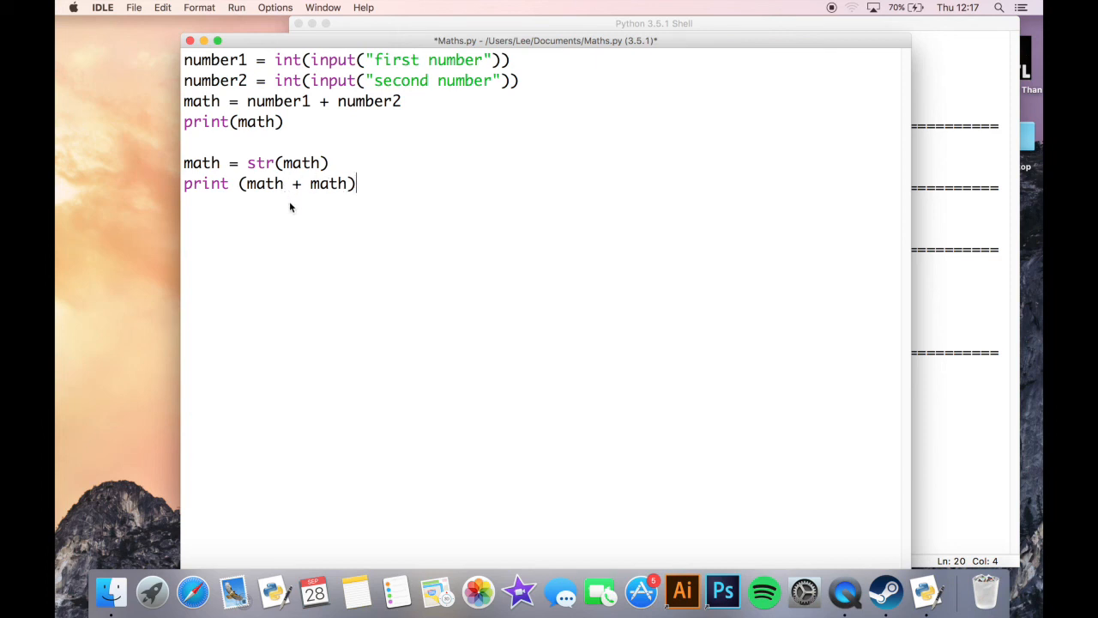
mouse_move(367, 194)
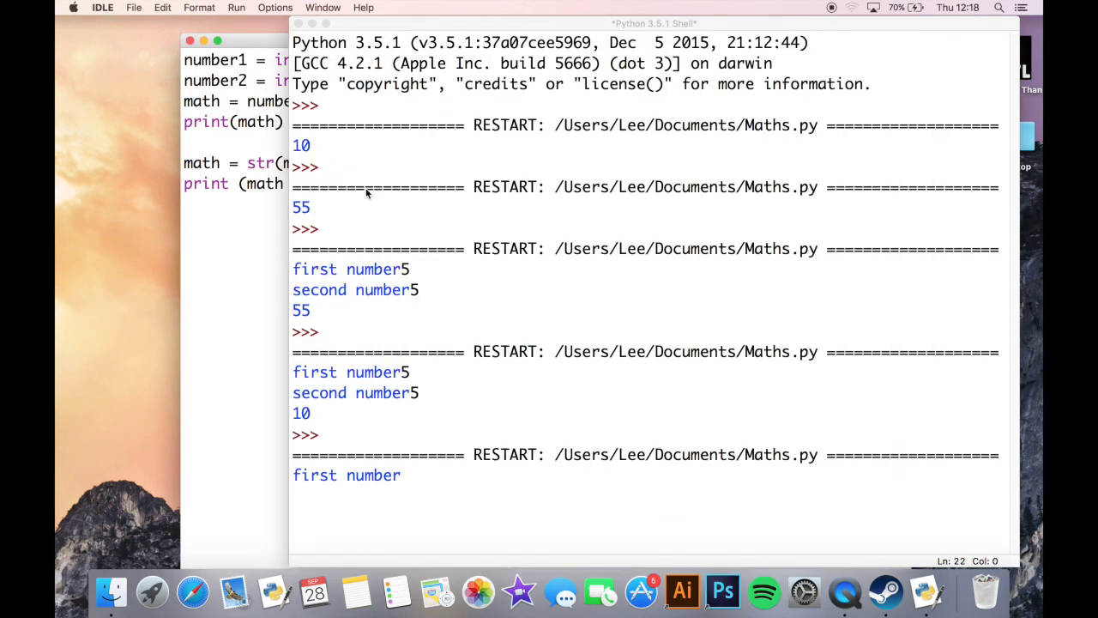
Enter 5 so the Shell prints 10 then 1010, and move the Shell beside the script
text(5)
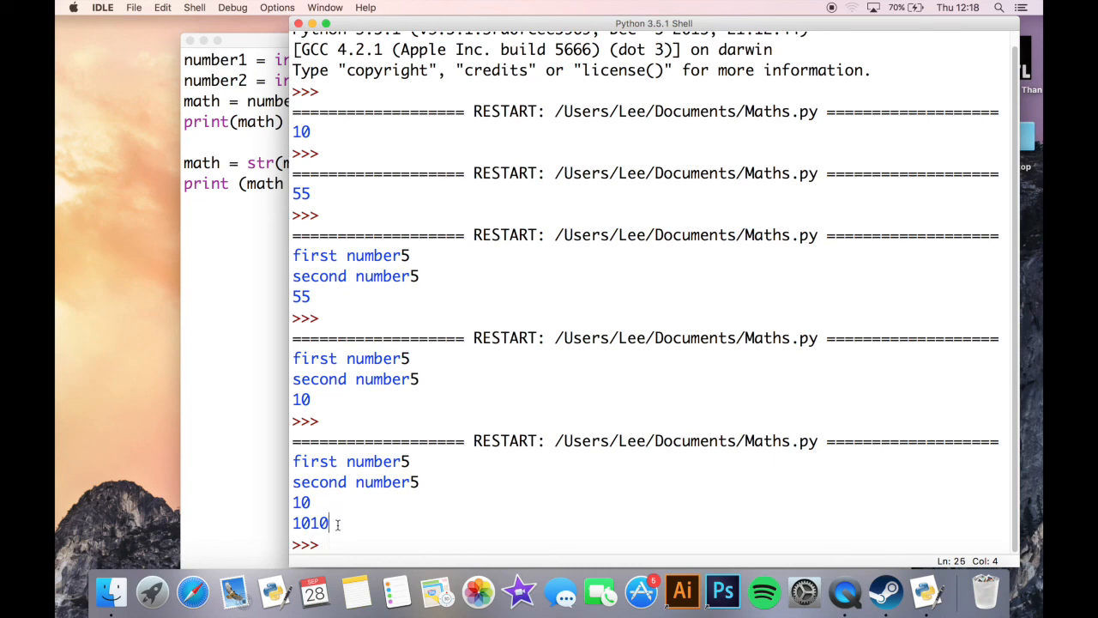
drag(654, 24, 793, 24)
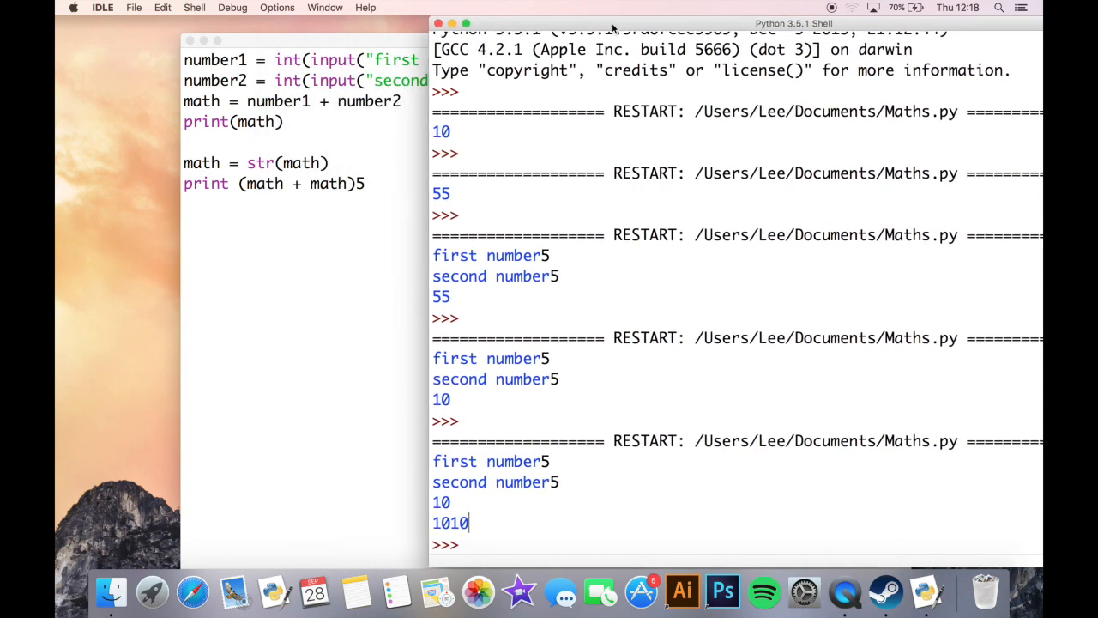